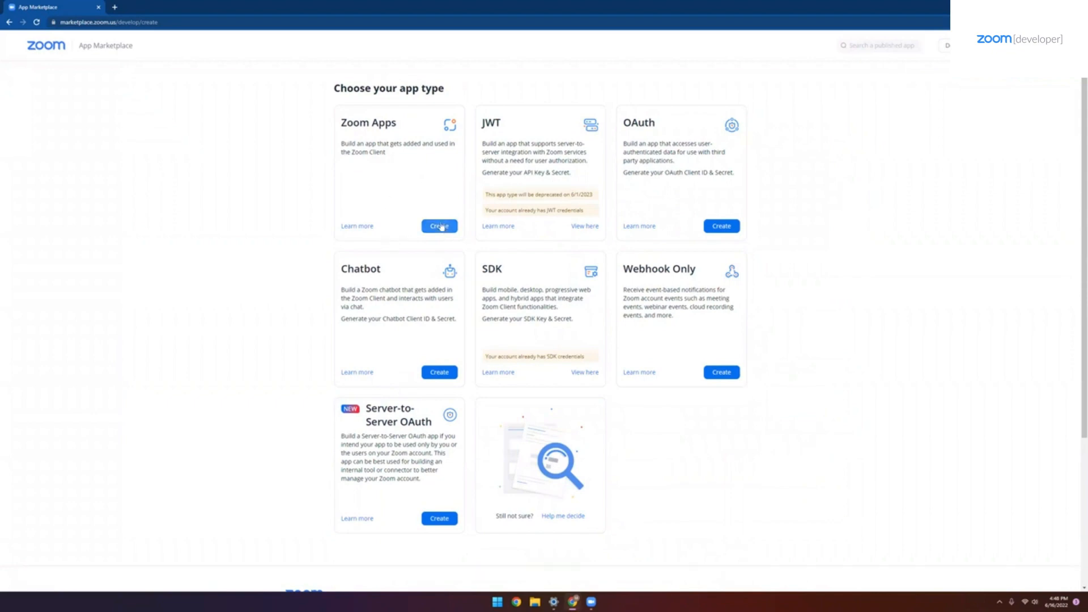
Step: Create a Zoom app named 'Example Apps' with Marketplace listing switched off
click(439, 225)
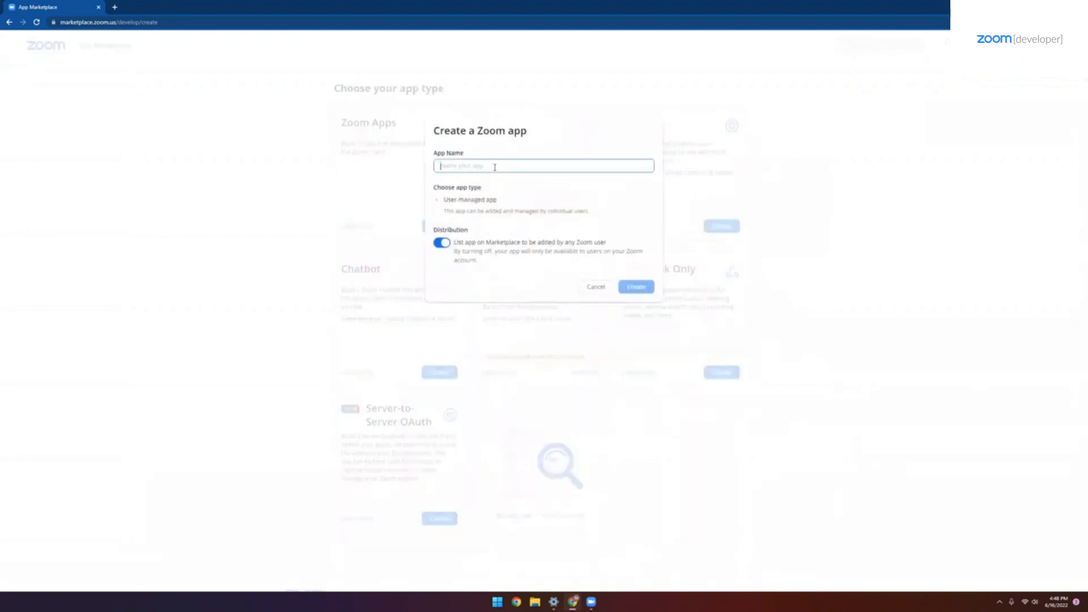
text(Example)
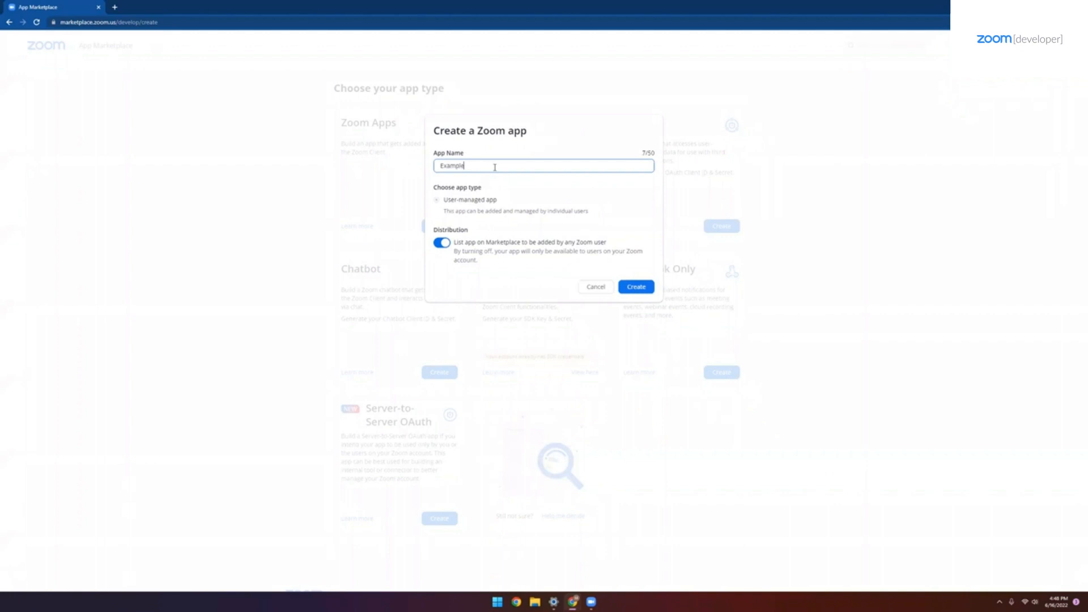
text(Apps)
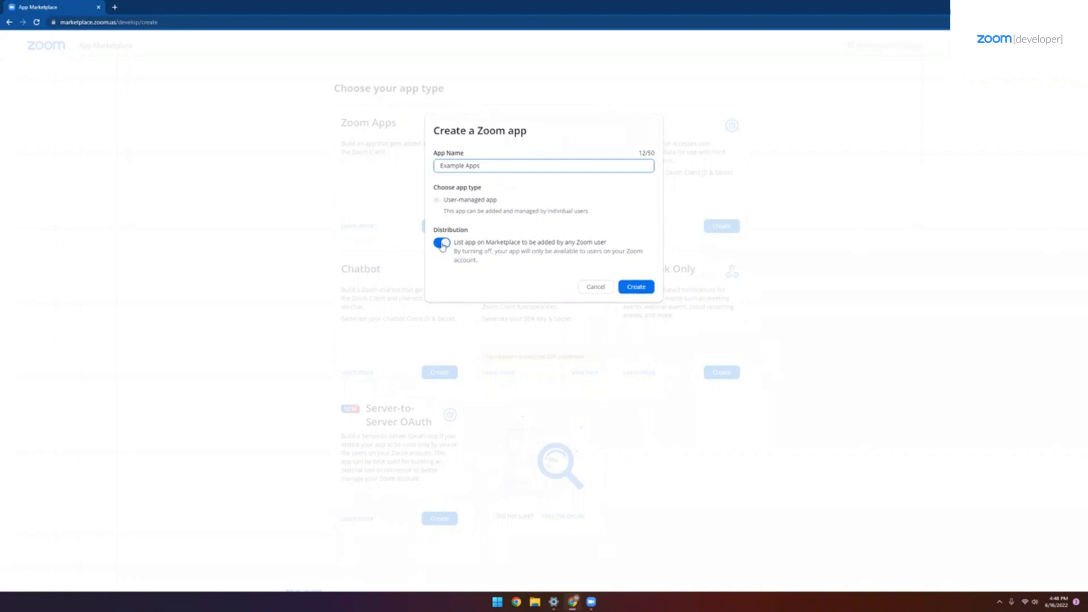
click(442, 243)
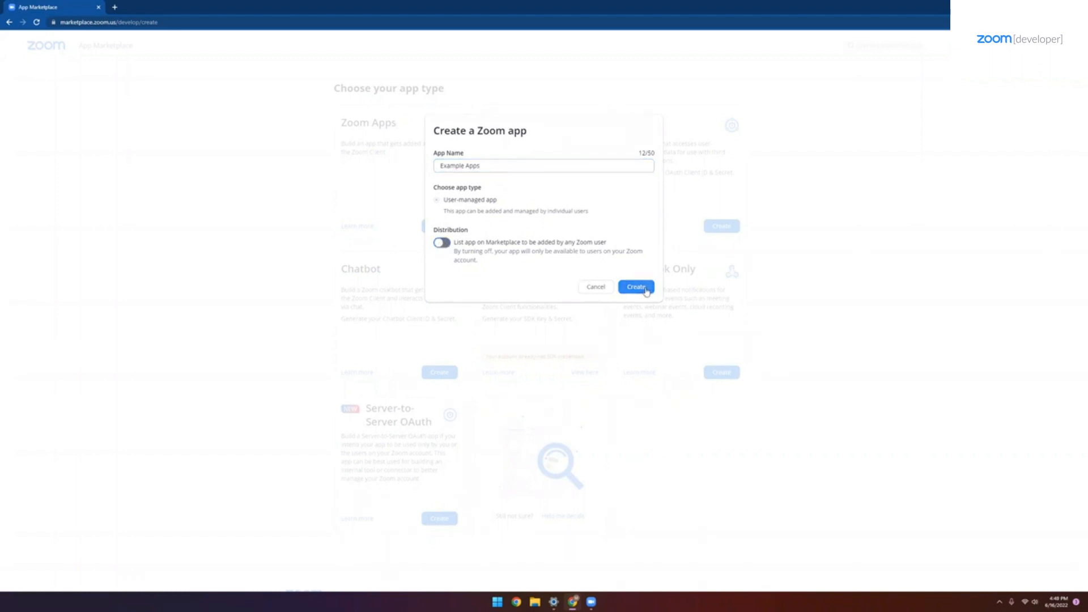
click(636, 287)
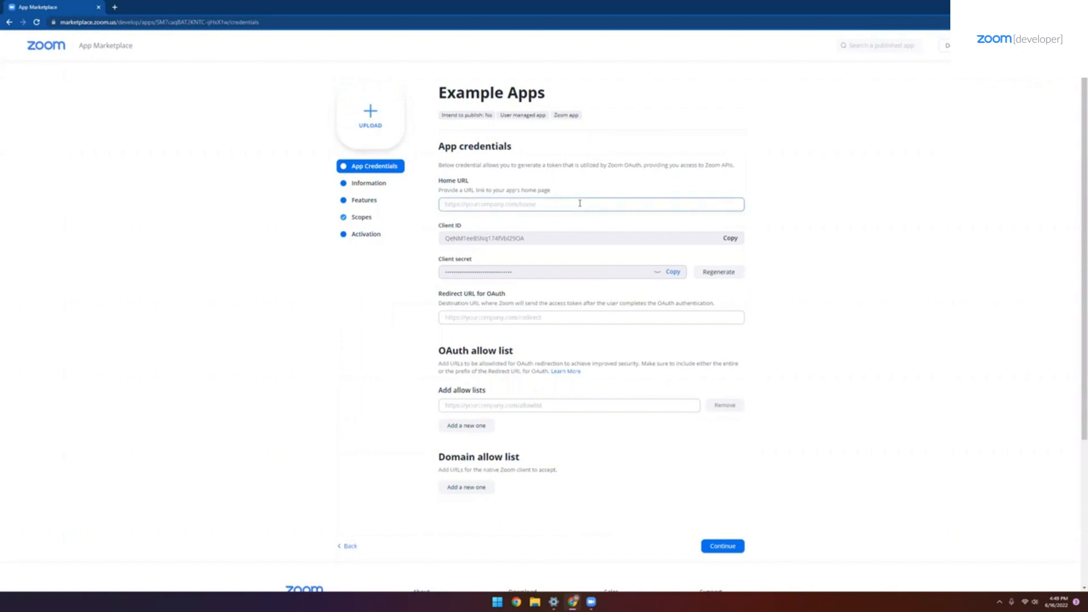
click(580, 205)
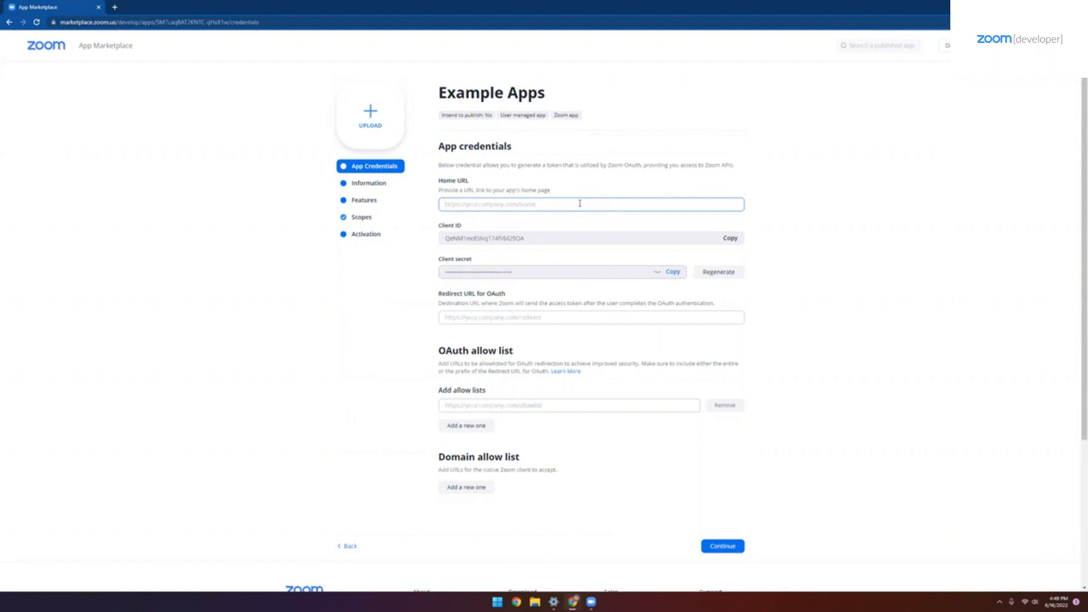
text(https://maxrm.ngrok.io/auth)
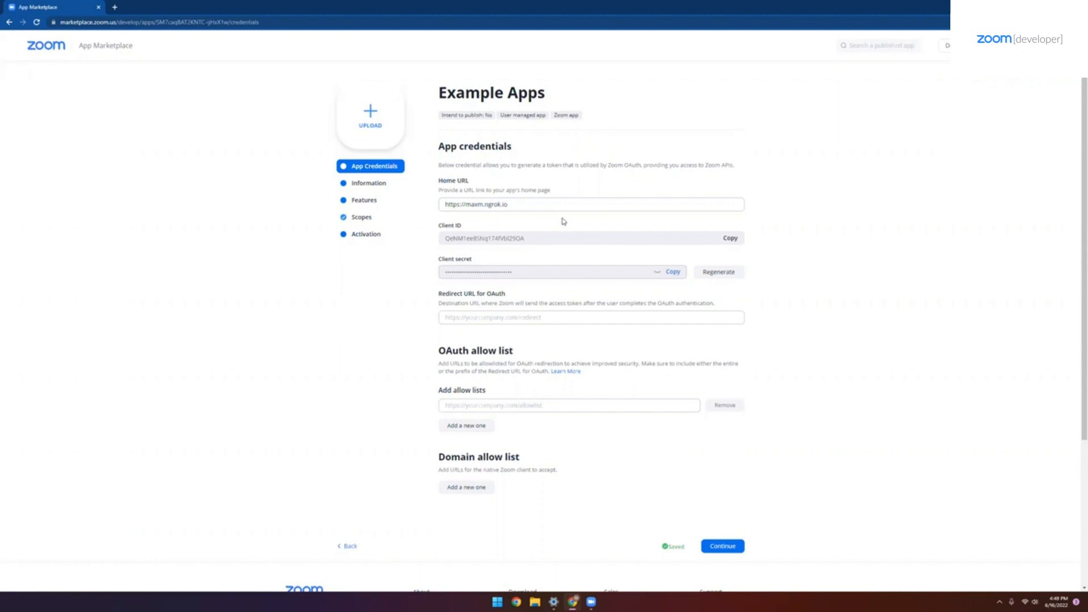
click(590, 318)
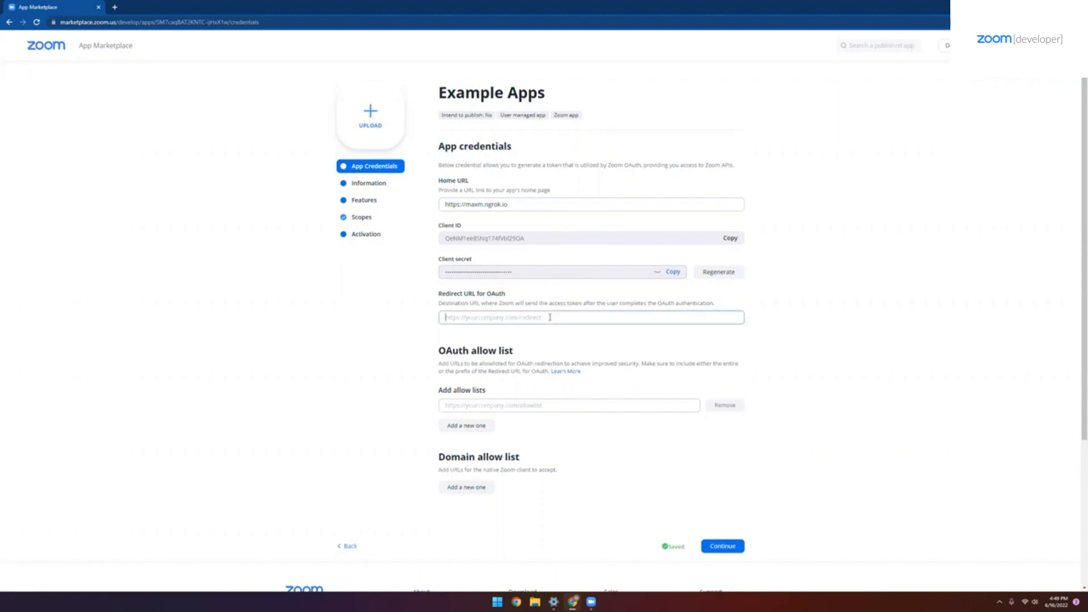
text(https://maxm.ngrok.io/auth)
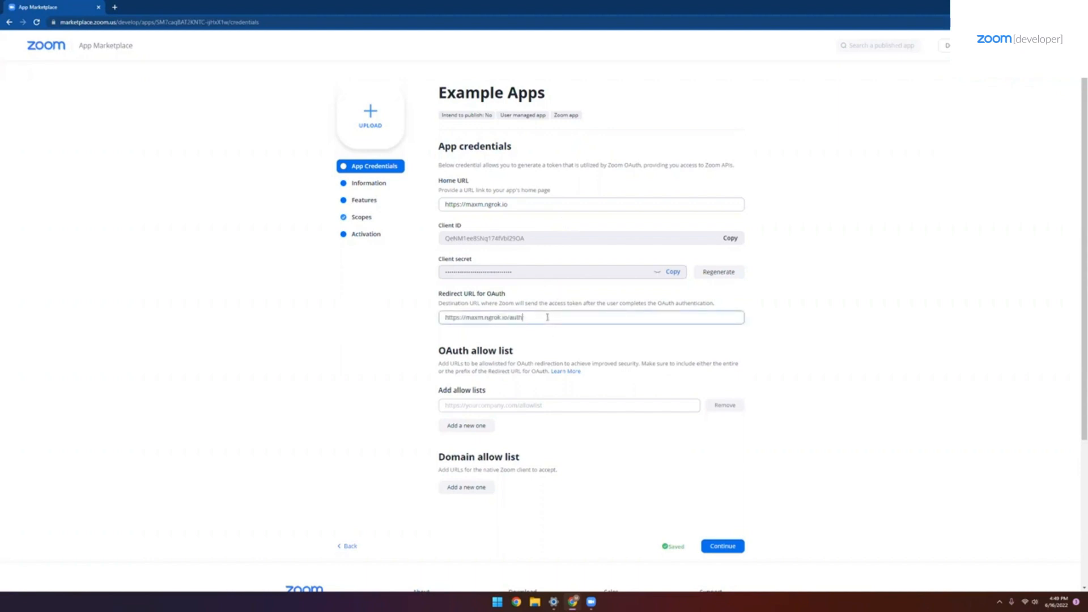
double_click(477, 318)
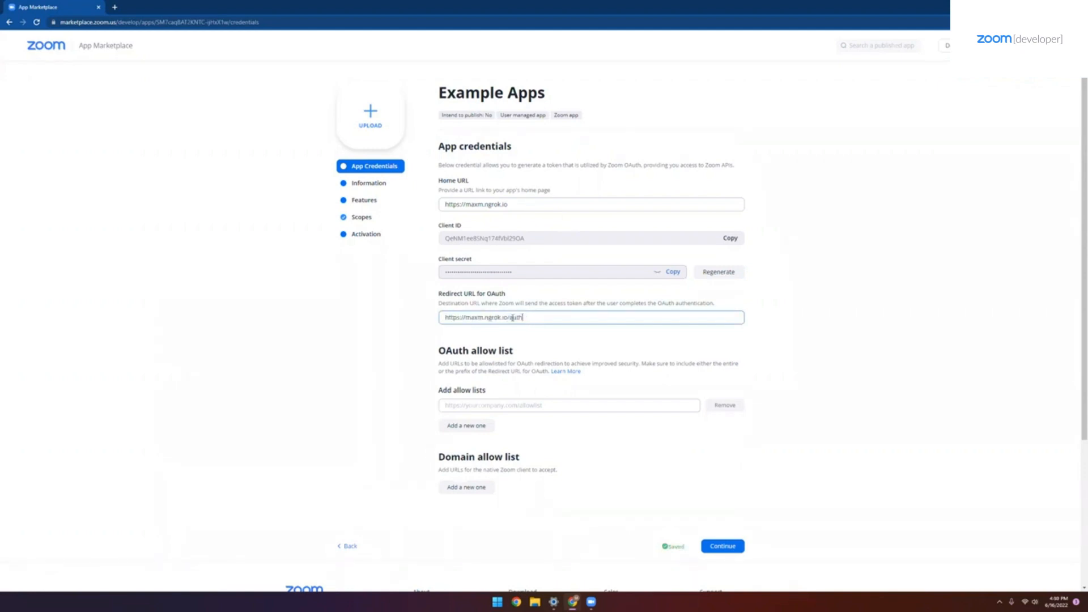
double_click(517, 317)
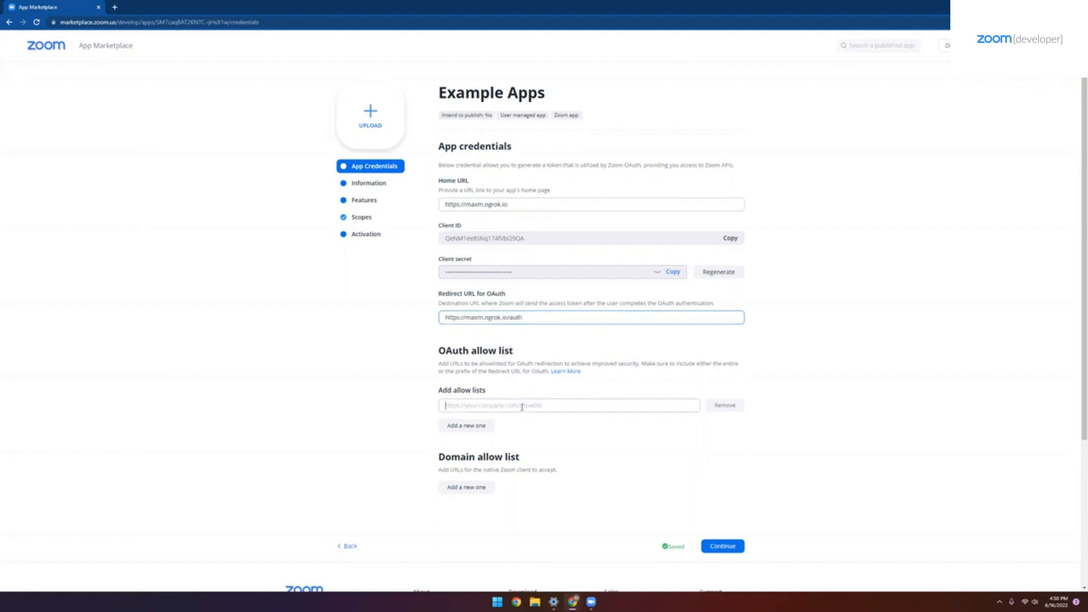
text(https://maxm.ngrok.io/auth)
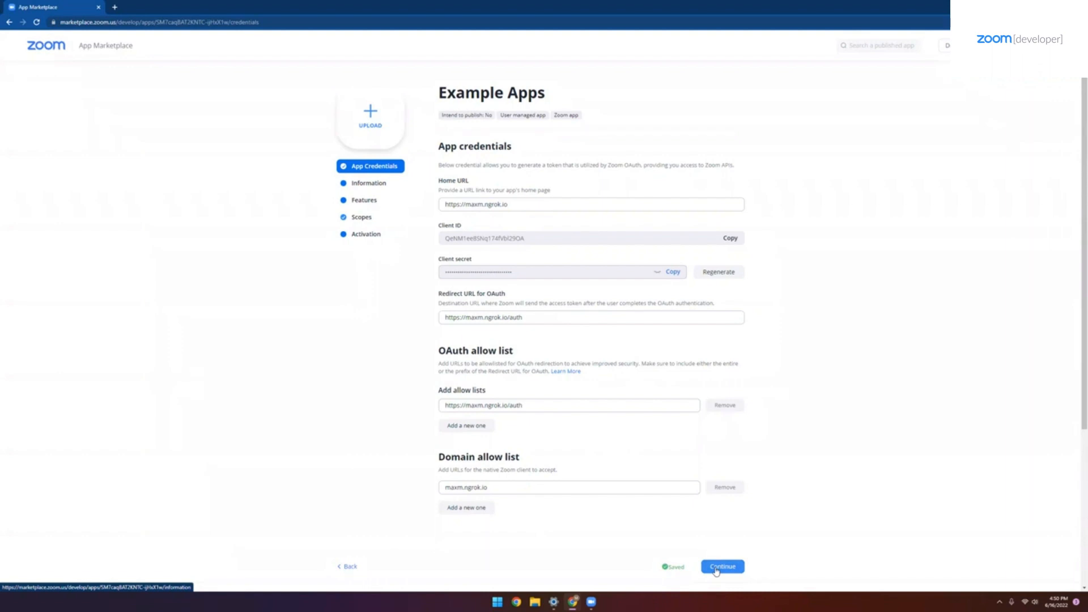
Step: Add short description 'Short Desc' and long description 'What a great app'
click(722, 567)
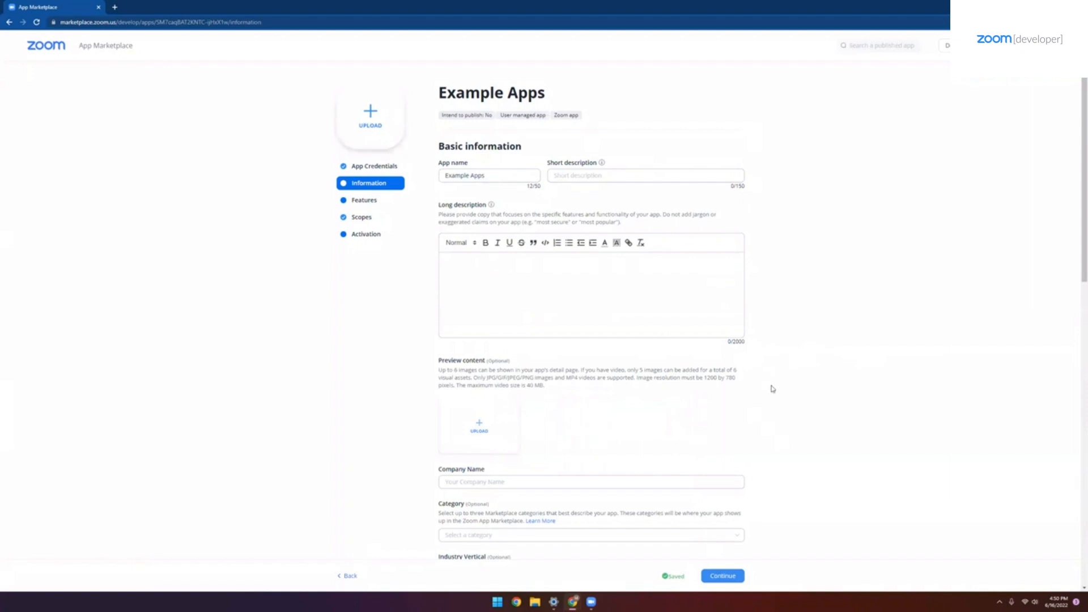
scroll(down, 3)
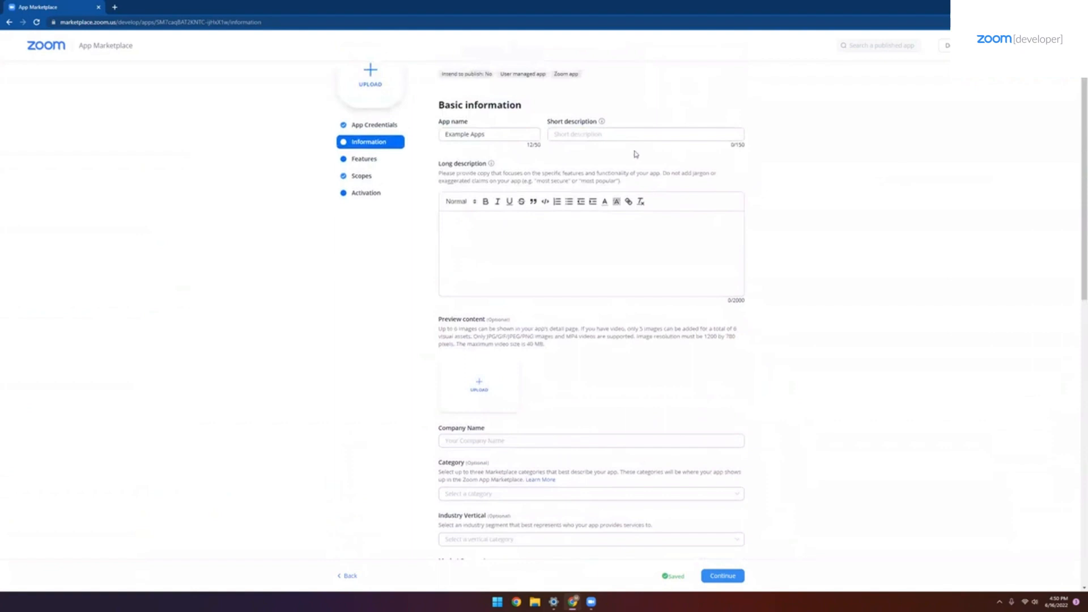
click(627, 134)
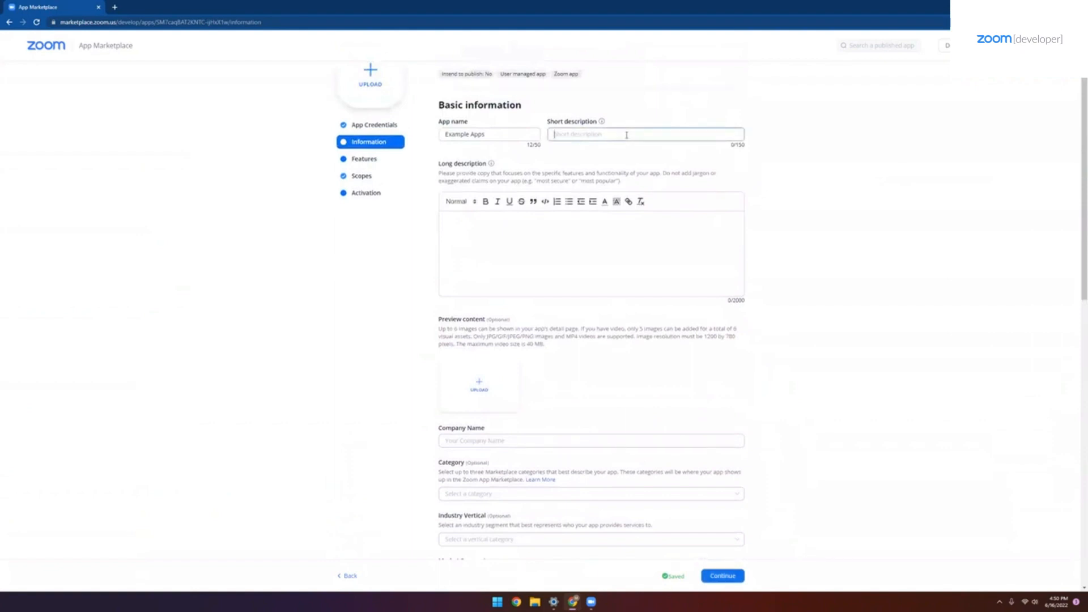
text(Short Description)
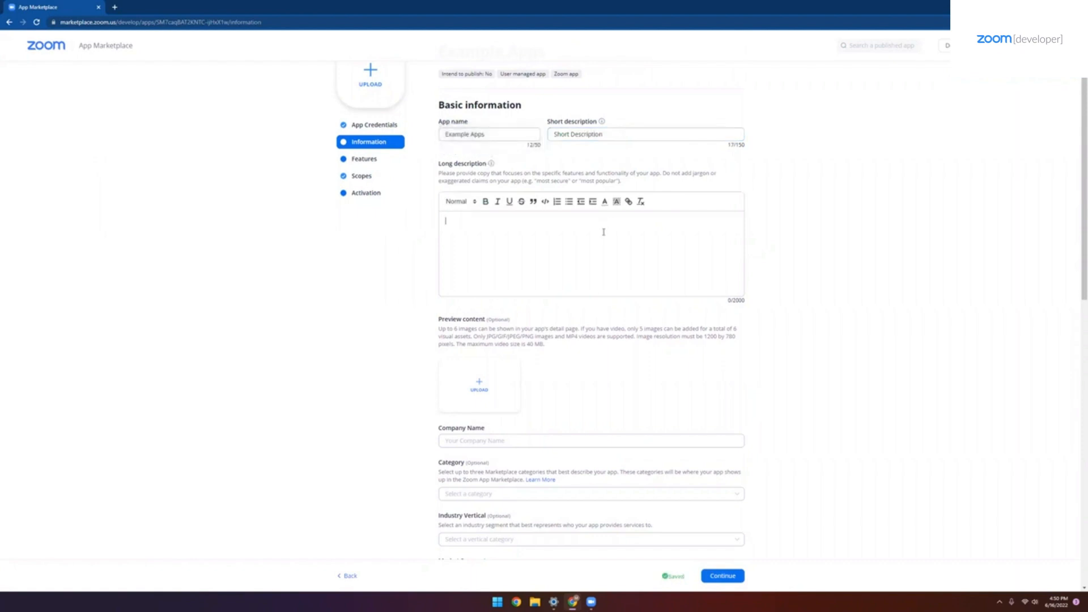
text(What a great app)
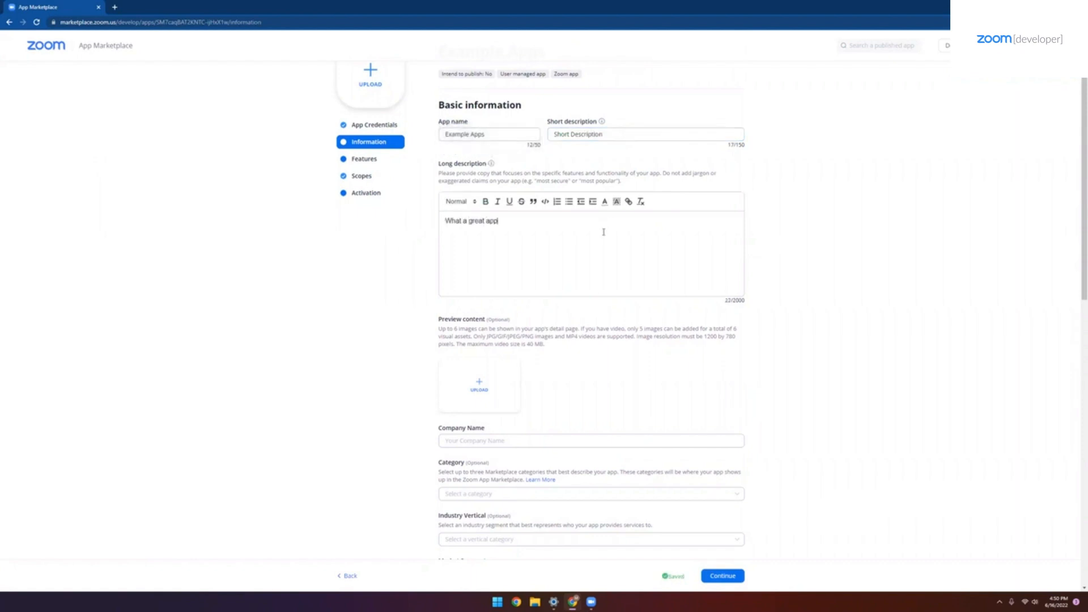
Step: Fill in developer contact name 'Max M' and contact email, then continue
scroll(down, 3)
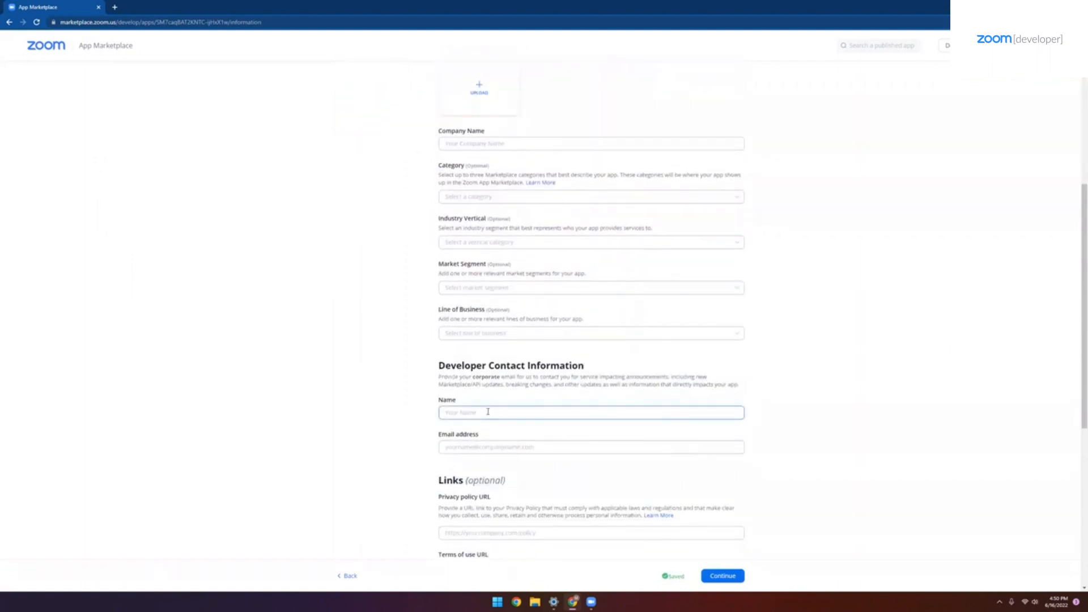
text(Max M)
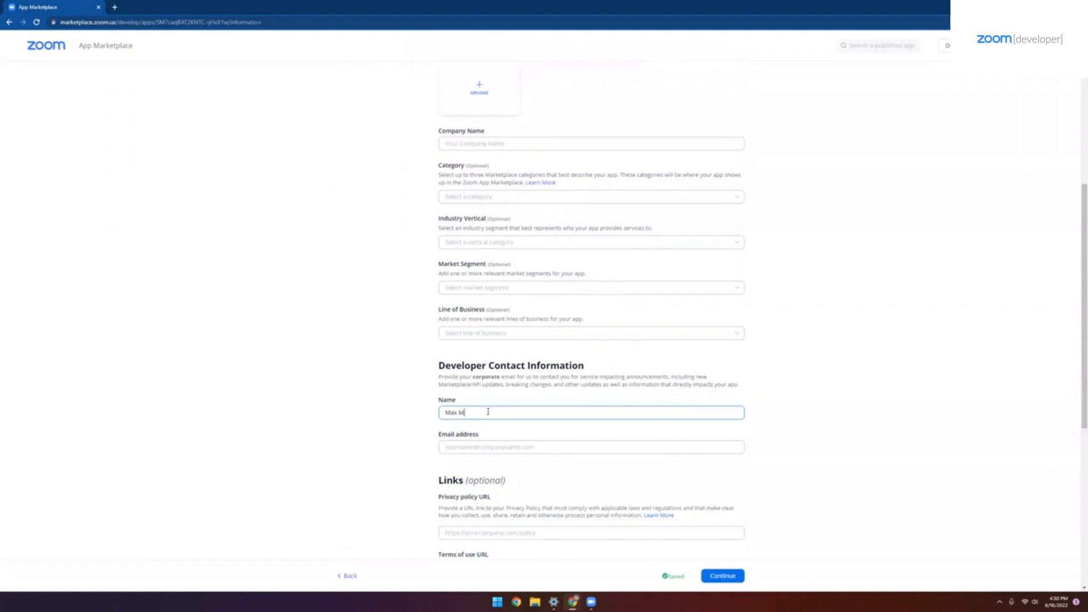
click(591, 447)
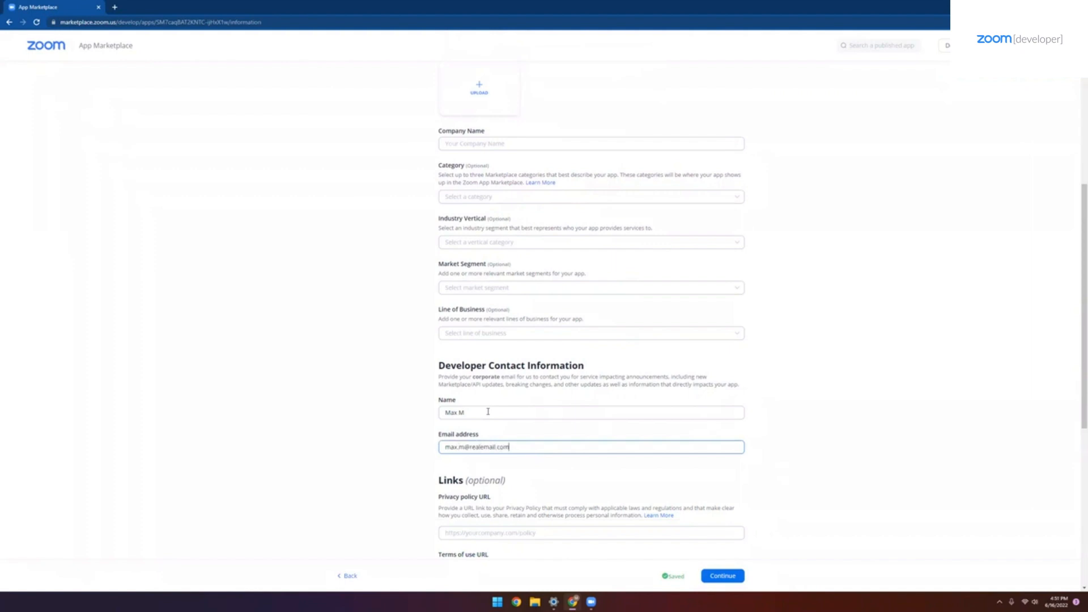
mouse_move(642, 479)
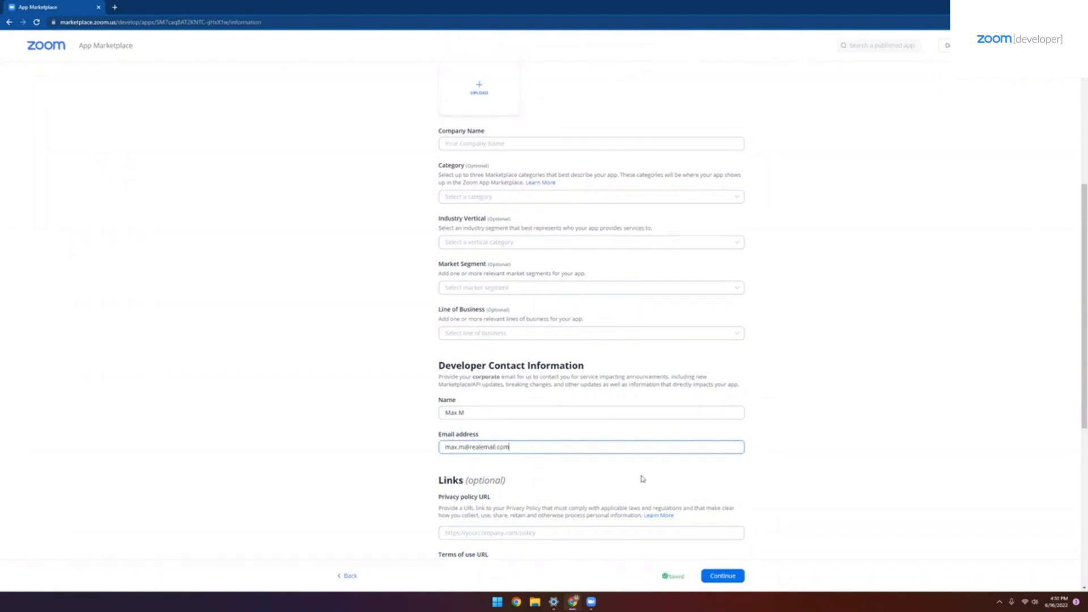
click(723, 576)
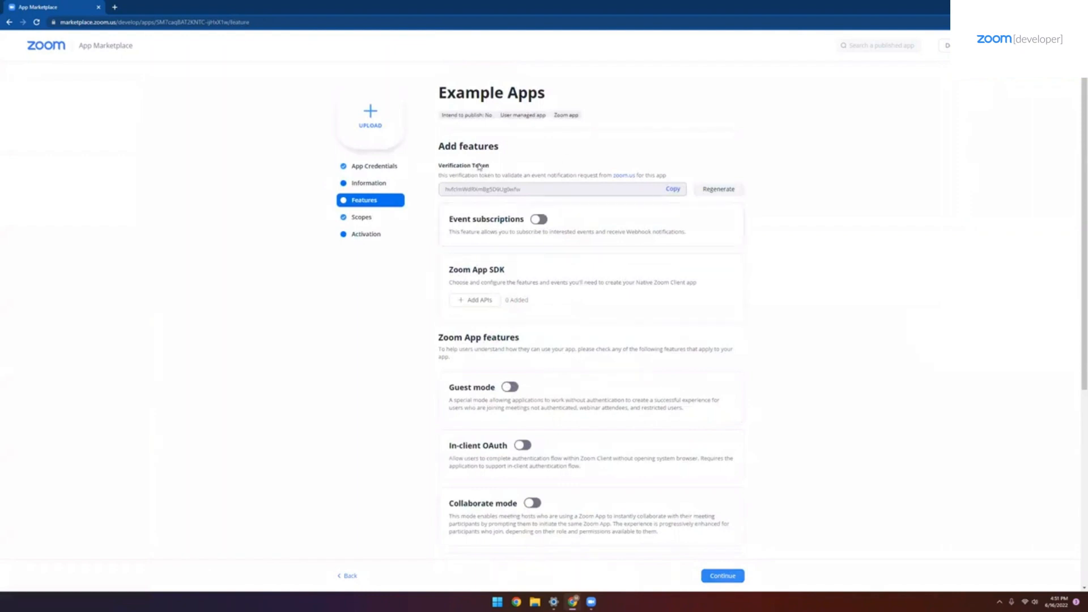
mouse_move(658, 170)
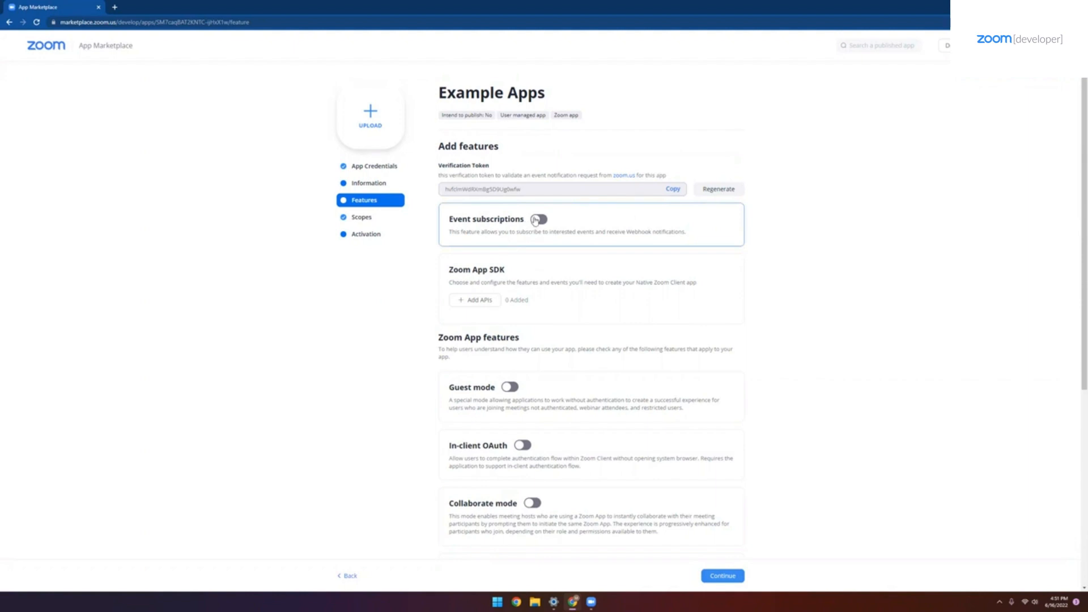
mouse_move(581, 229)
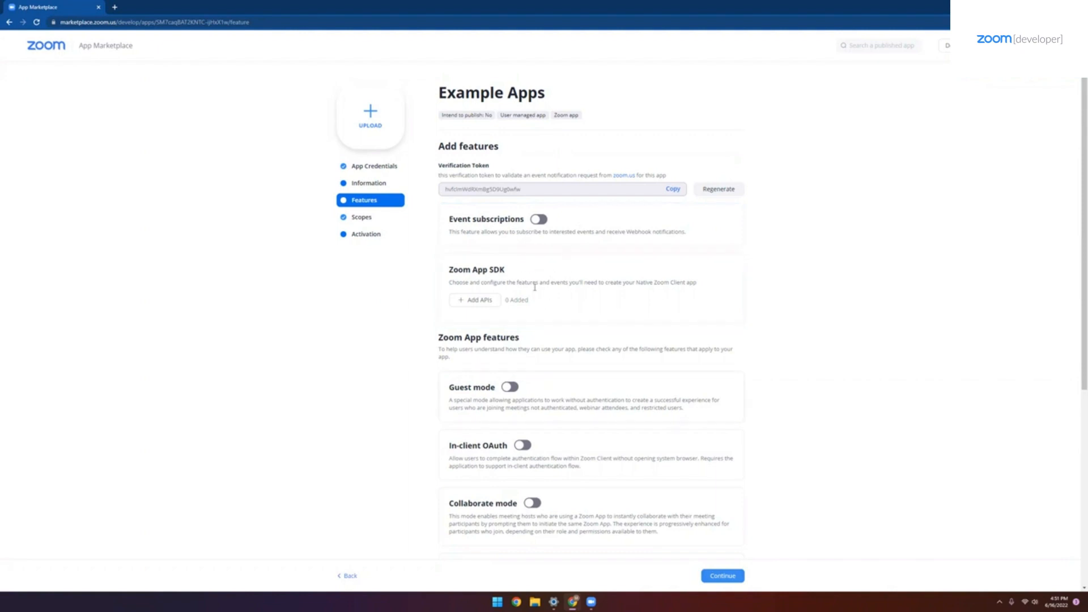
Step: Tick shareApp in the Zoom App SDK API list, confirm, and continue to scopes
click(475, 300)
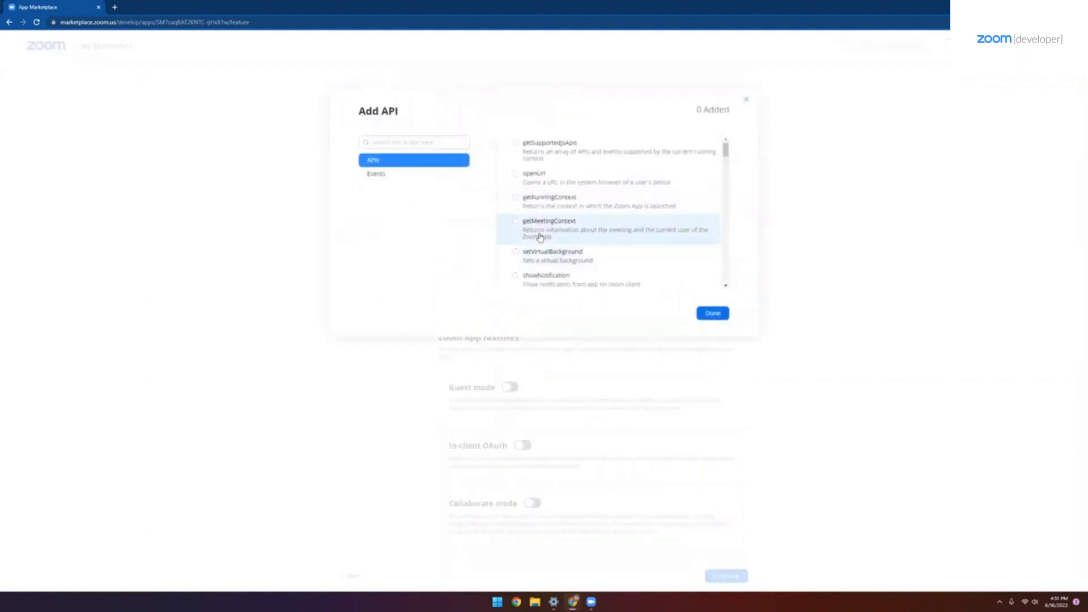
scroll(down, 3)
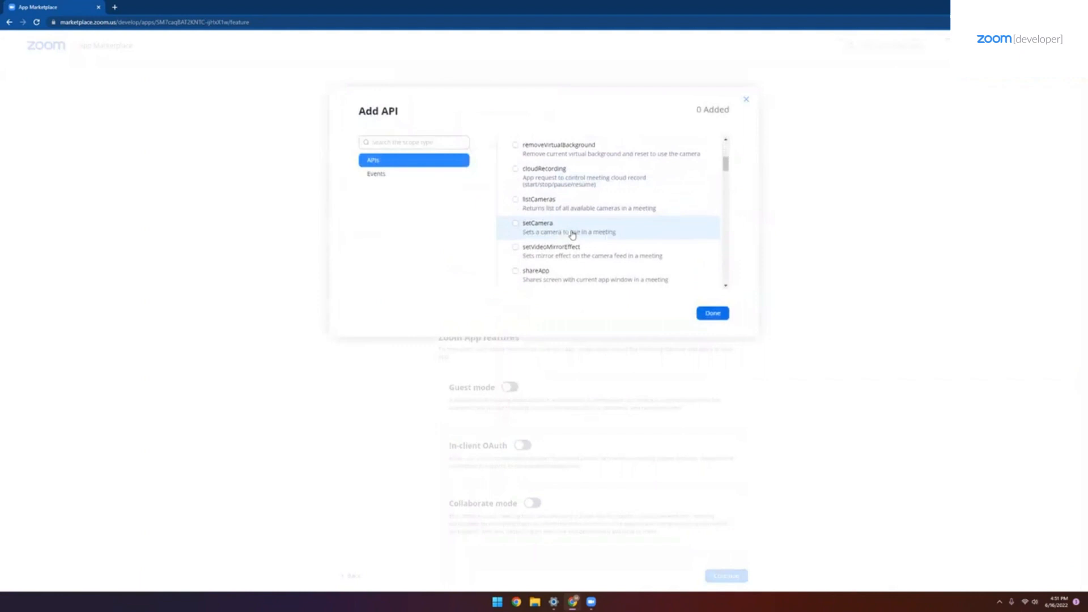
click(515, 216)
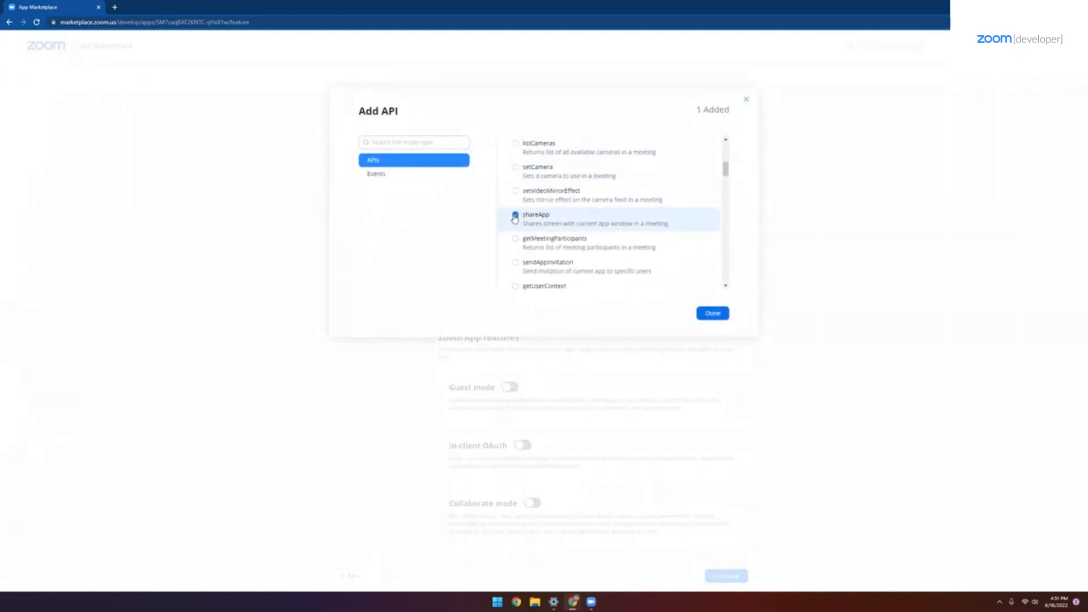
click(515, 214)
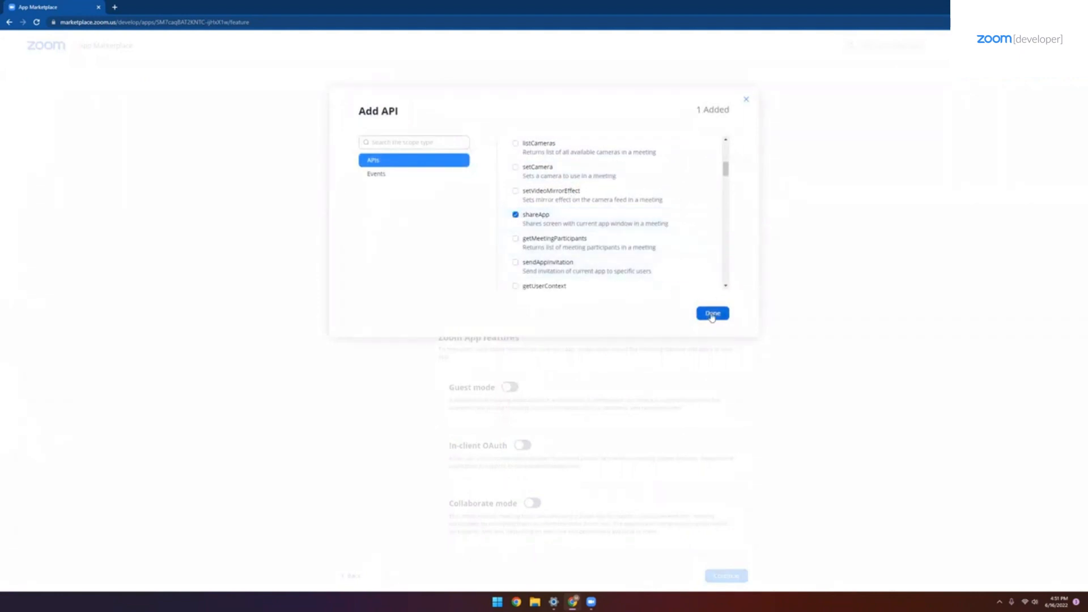
click(712, 313)
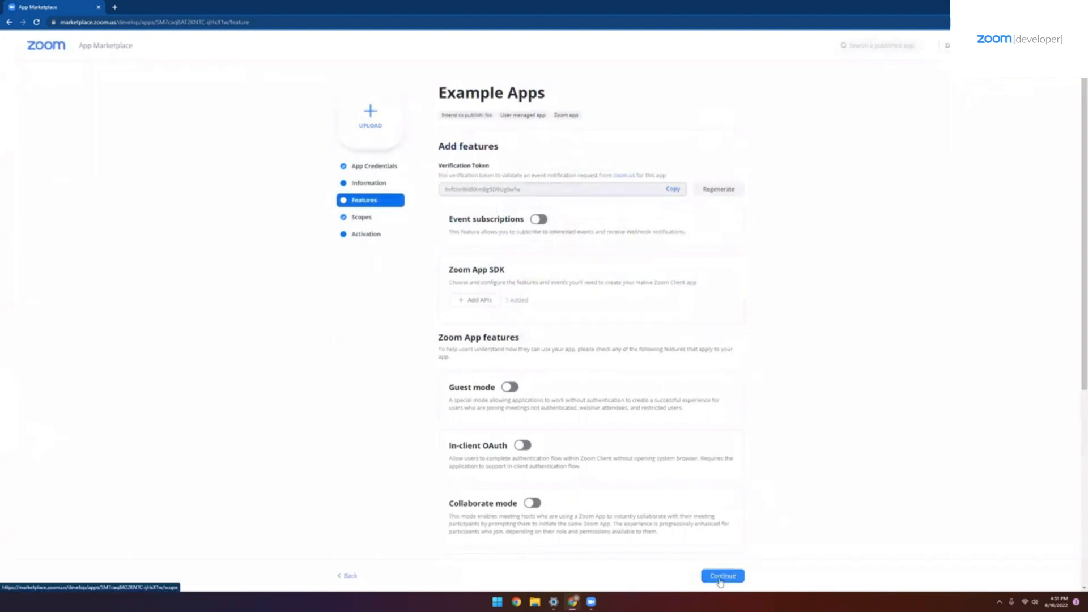
scroll(down, 3)
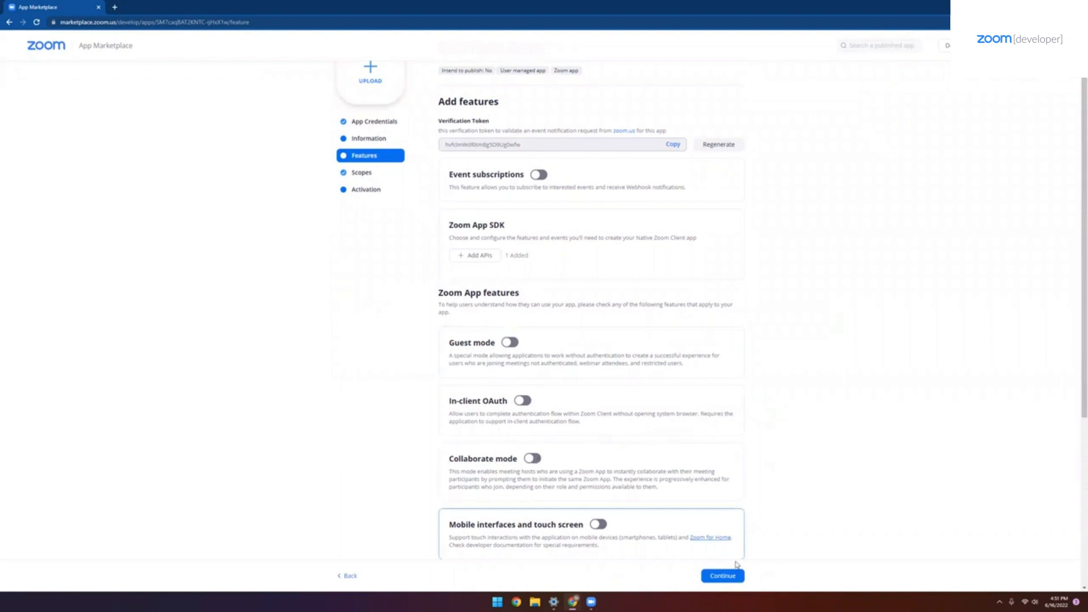
click(723, 576)
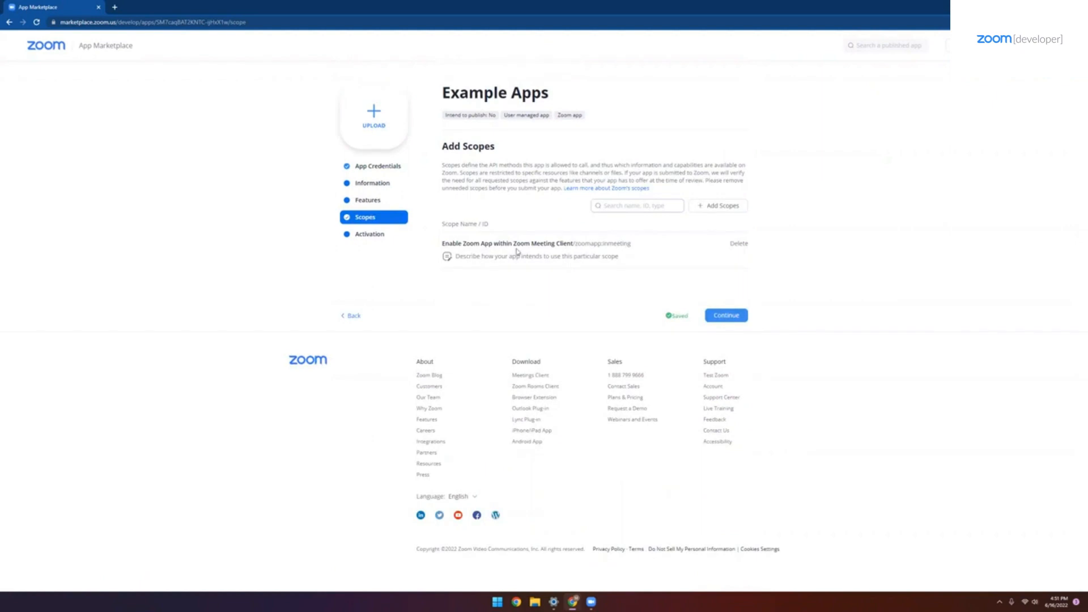
mouse_move(492, 233)
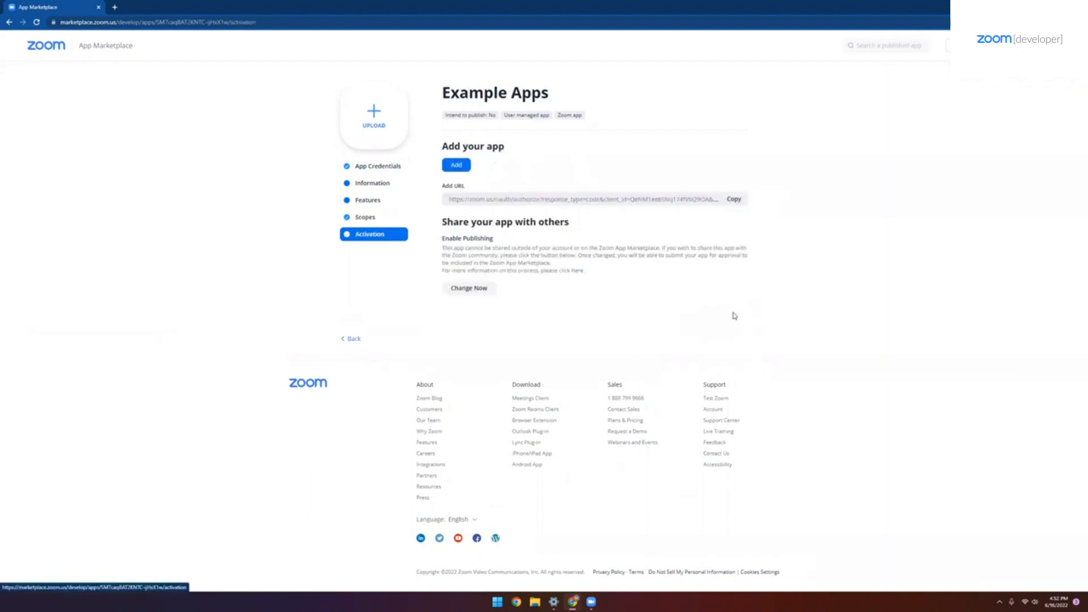
mouse_move(693, 283)
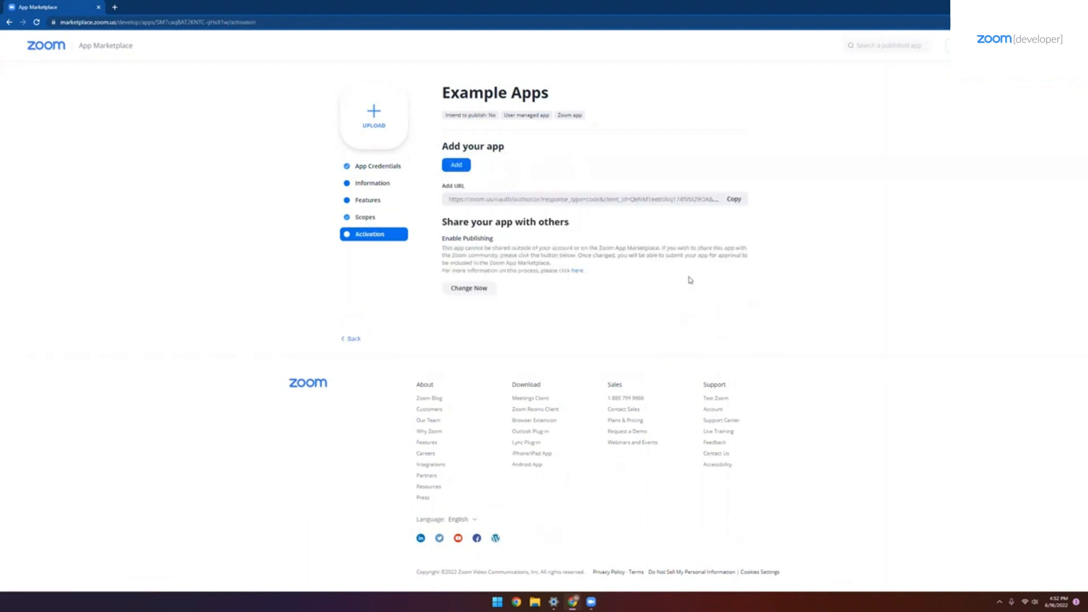
Step: Return to Example Apps' App Credentials page to review its ngrok URLs
click(377, 166)
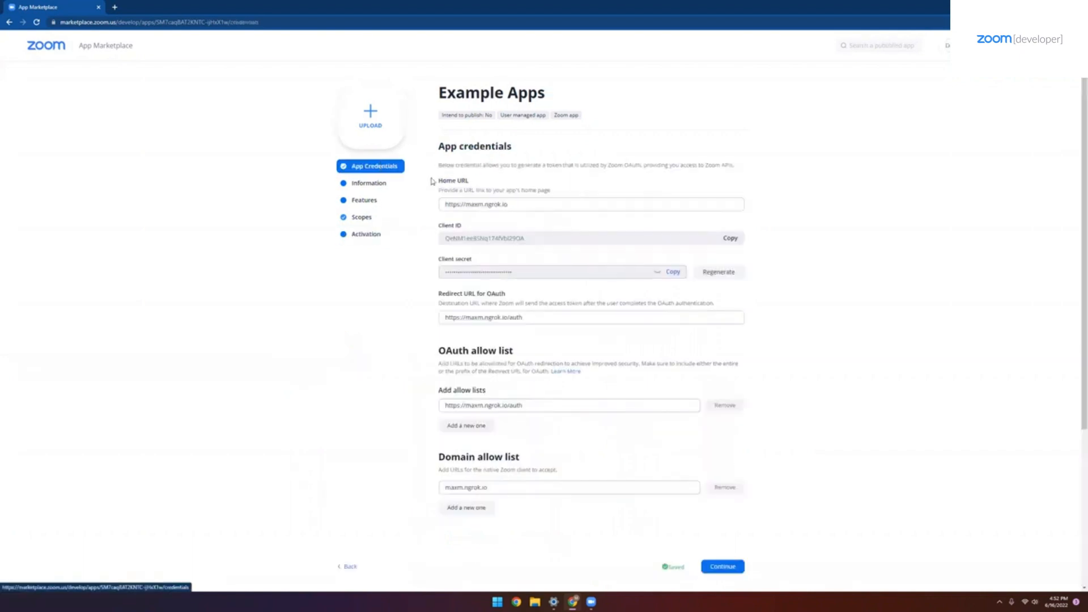
mouse_move(557, 241)
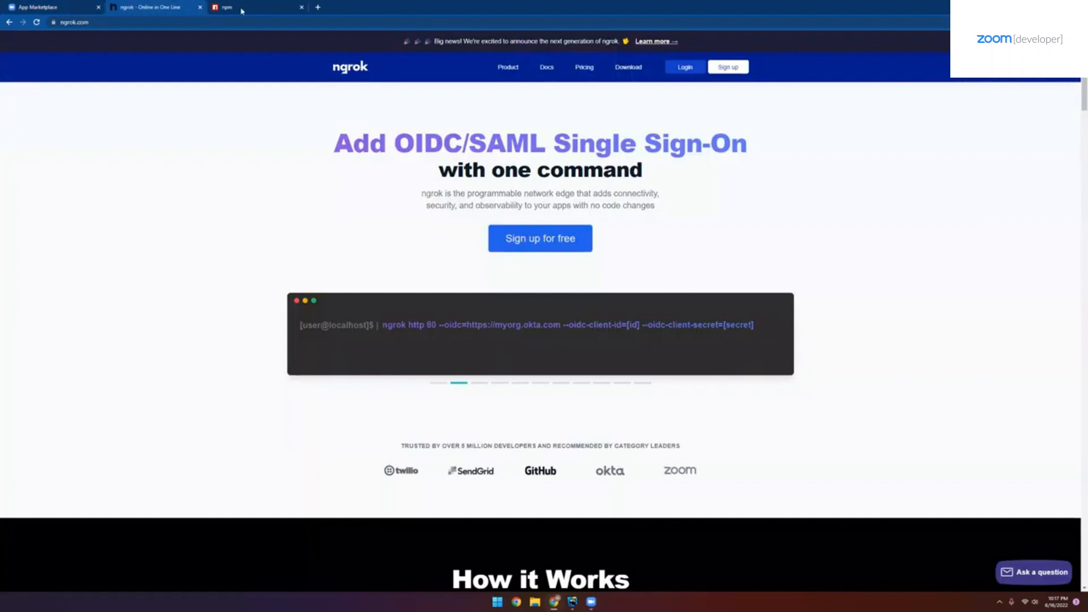
Step: Glance at the npm website, then return to the Marketplace credentials page
click(232, 7)
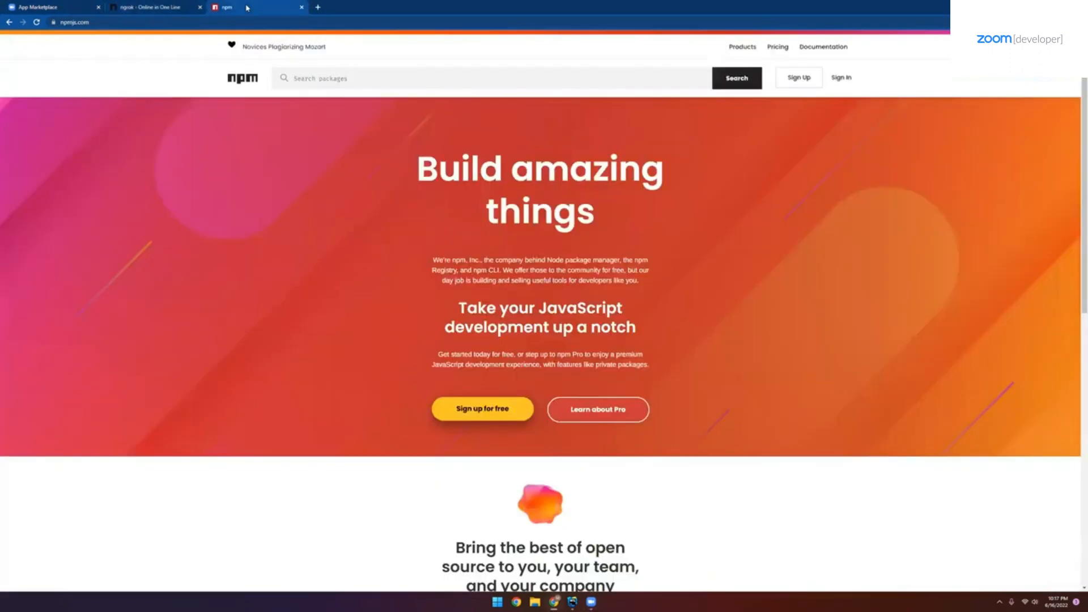
click(42, 7)
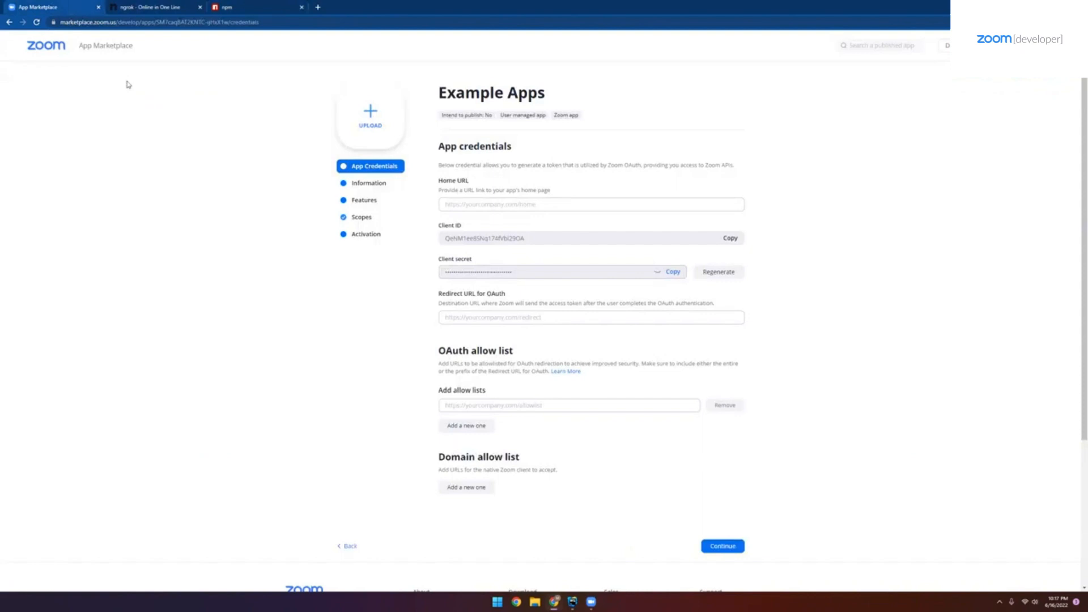
mouse_move(655, 249)
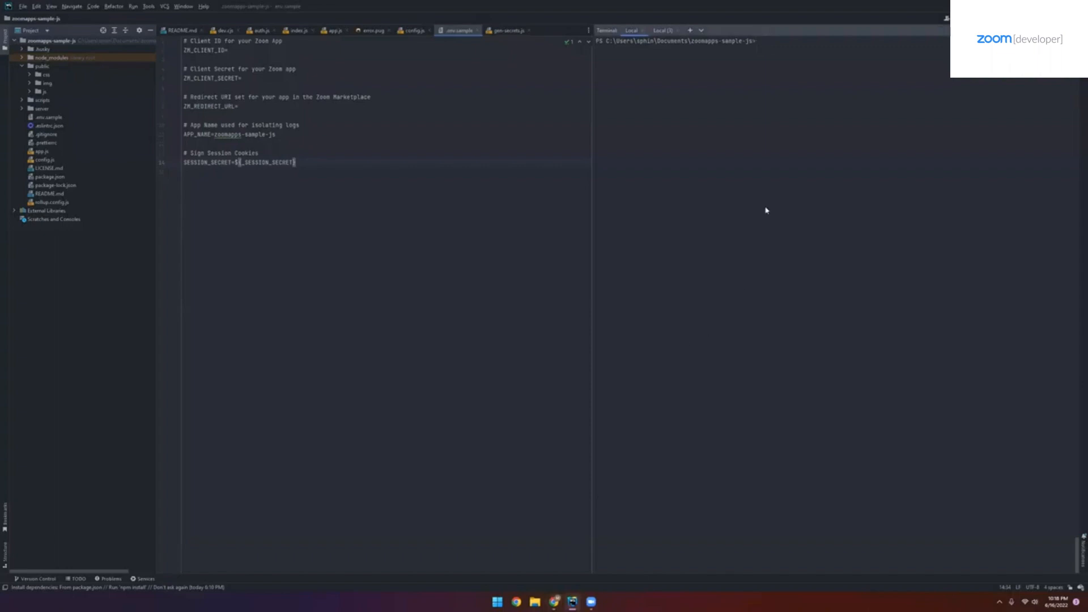
Step: Run the ngrok http tunnel command in WebStorm's terminal
text(ngrok http)
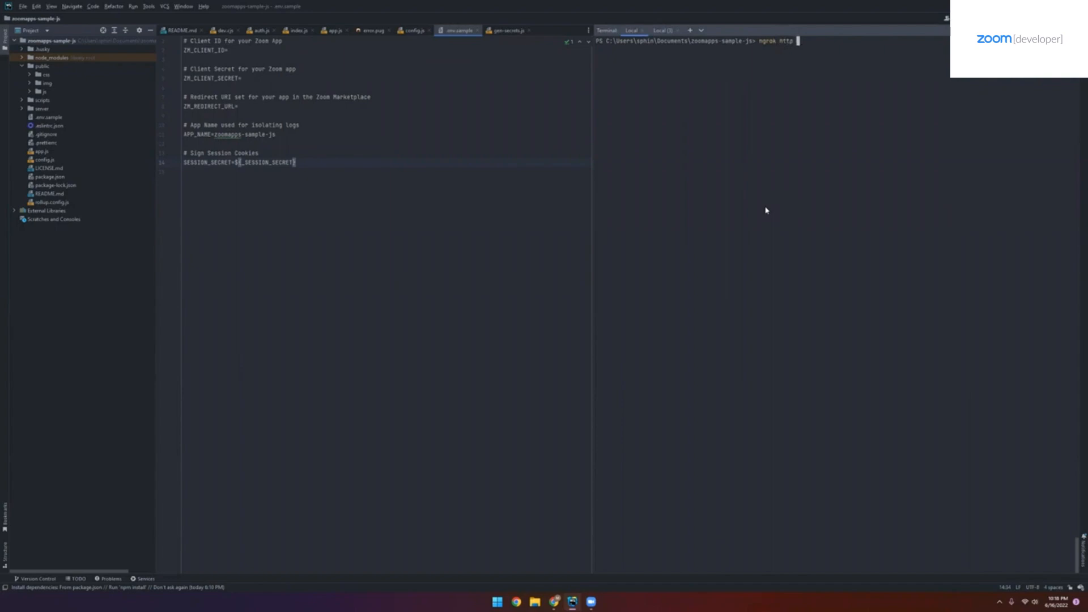
key(Enter)
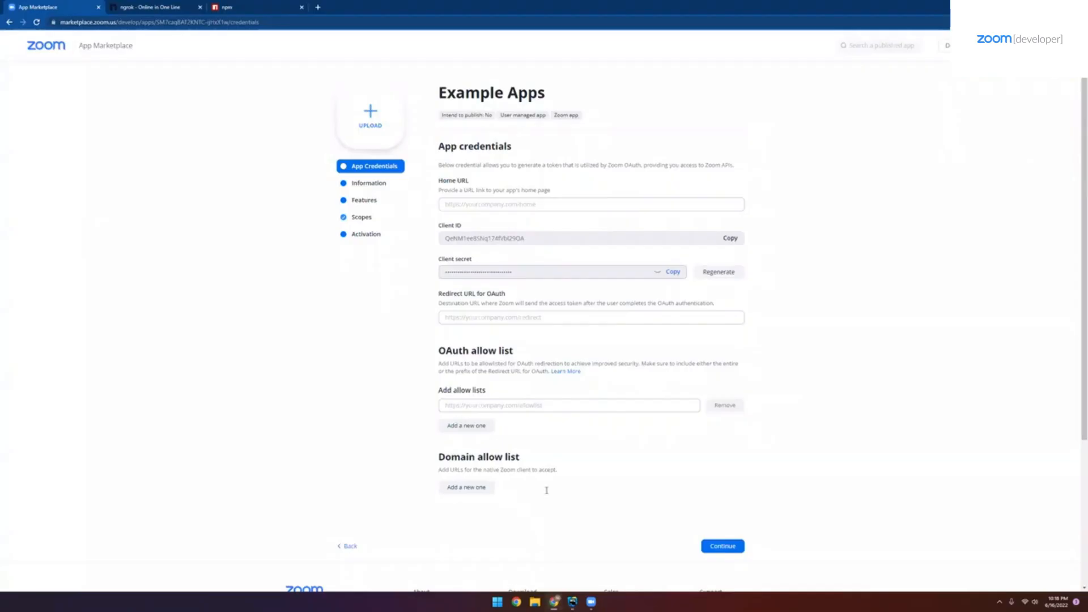
Step: Enter the e2eaa8b7c01f.ngrok.io URL with /auth for home, redirect and allow-list fields
click(592, 205)
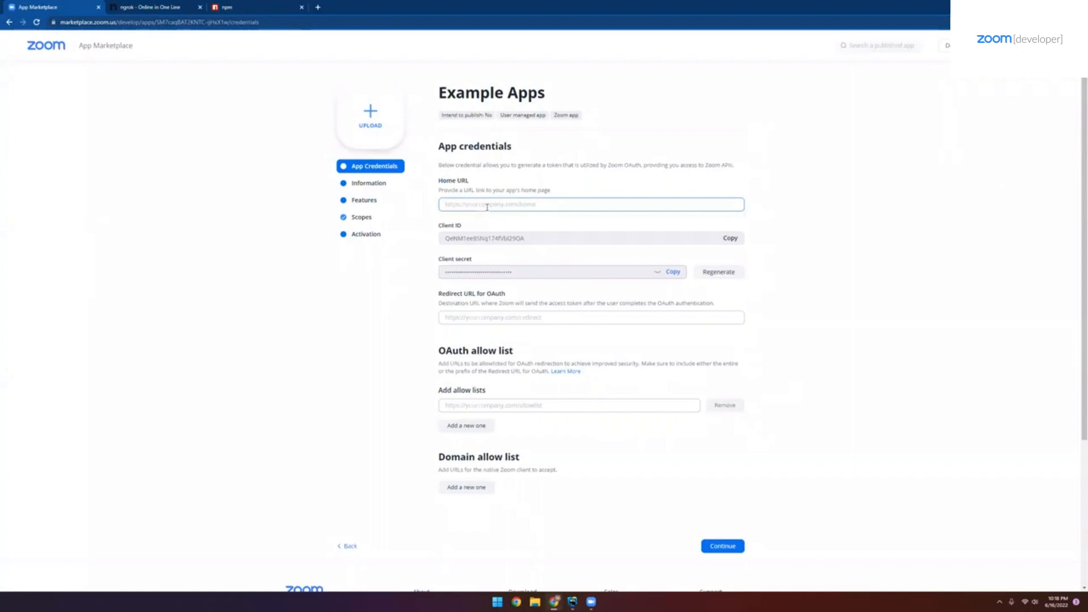
text(https://e2eau8b7c01f.ngrok.io)
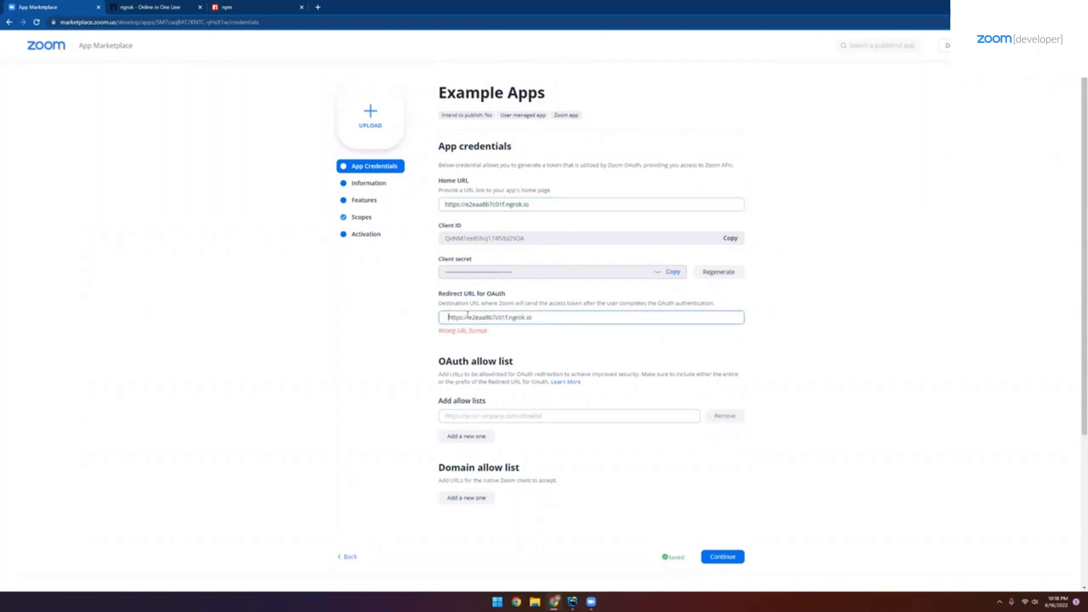
text(/a)
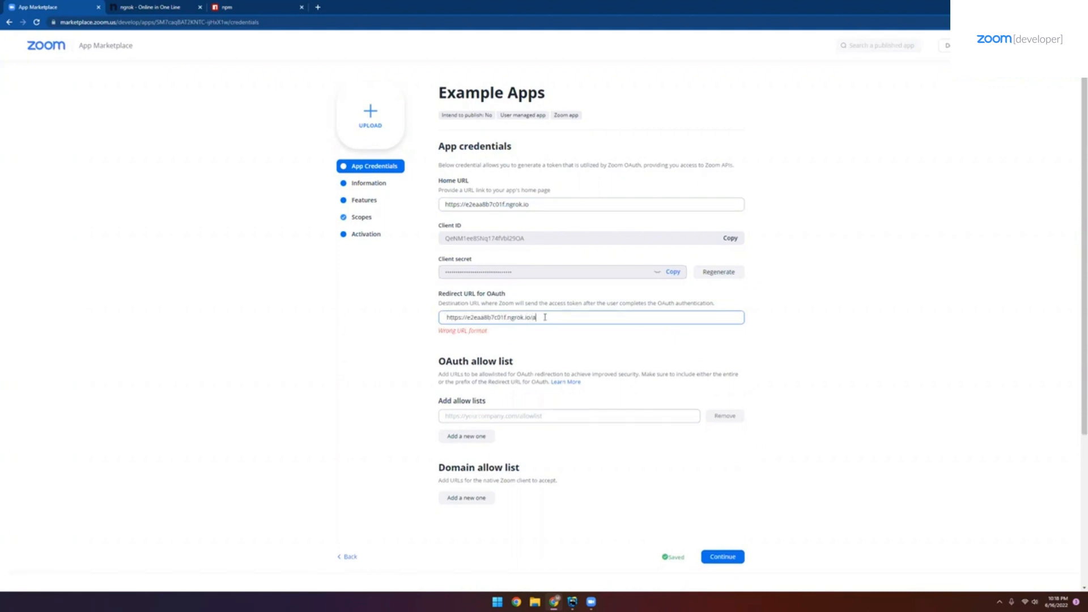
text(uth)
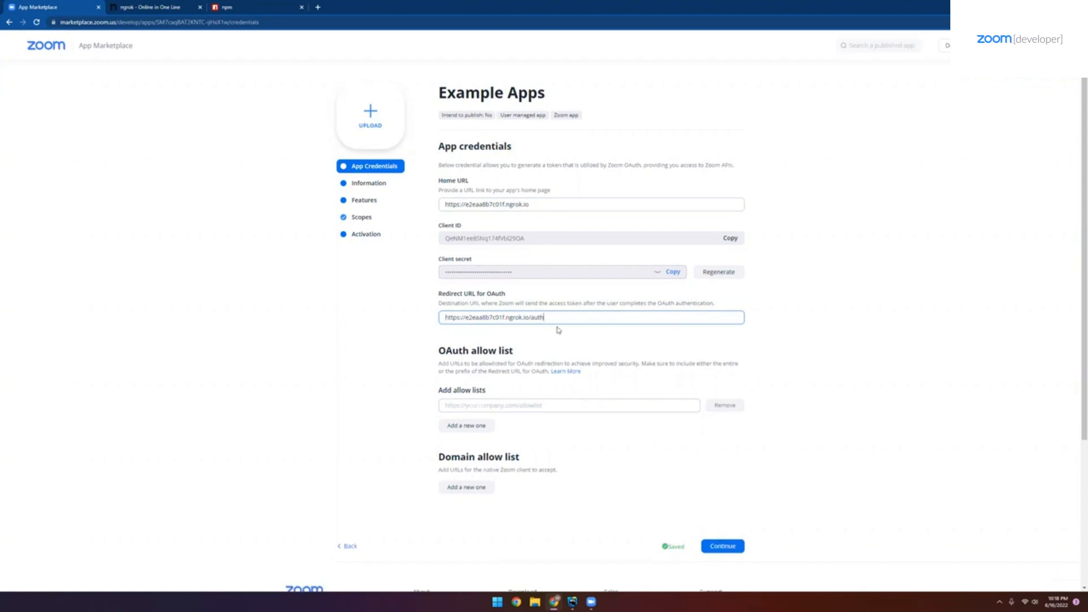
mouse_move(567, 336)
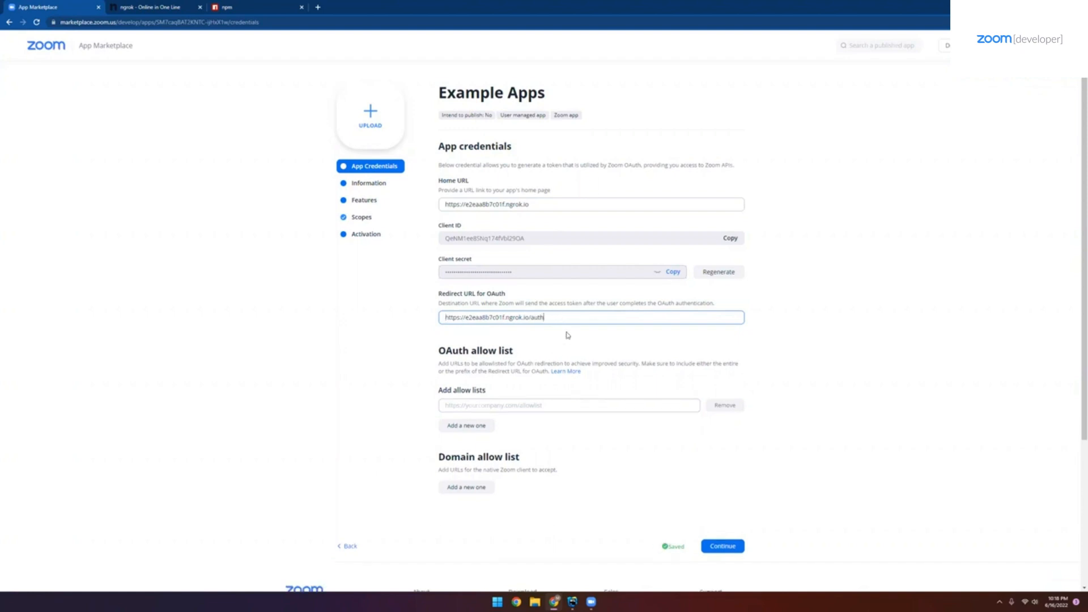
click(540, 405)
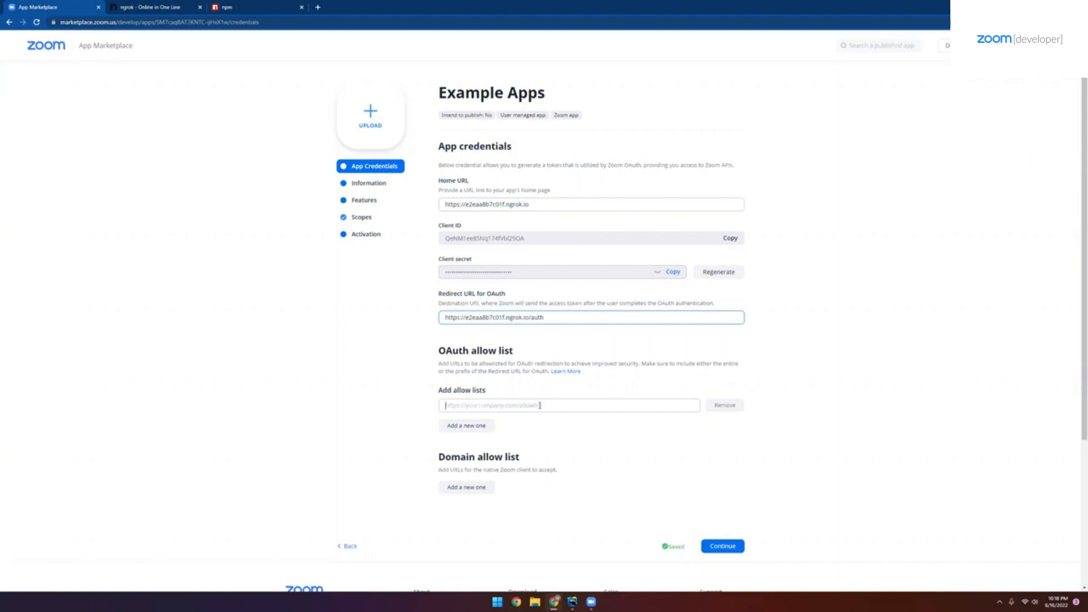
text(https://e2eaa8b7c01f.ngrok.io/auth)
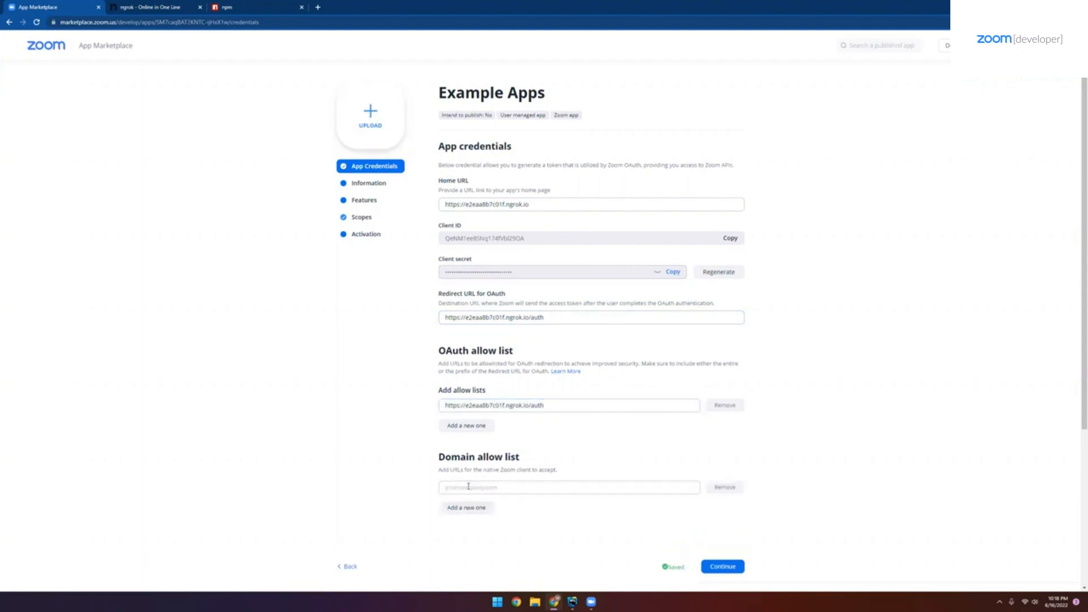
text(https://e2eaa8b7c01f.ngrok.io/auth)
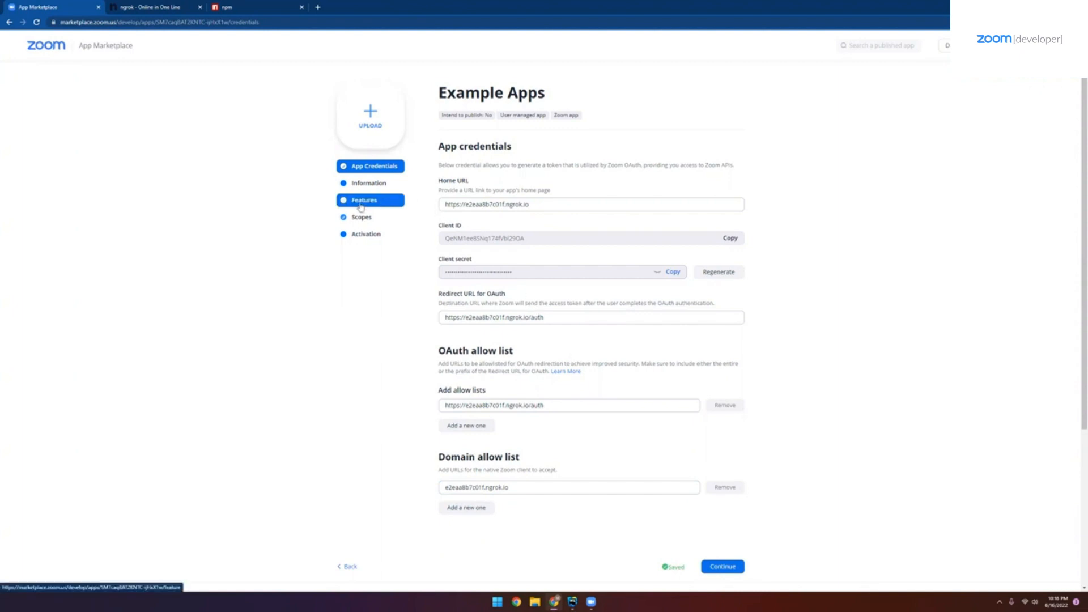
Step: On the Features page, add shareApp from the Zoom App SDK API list
click(364, 201)
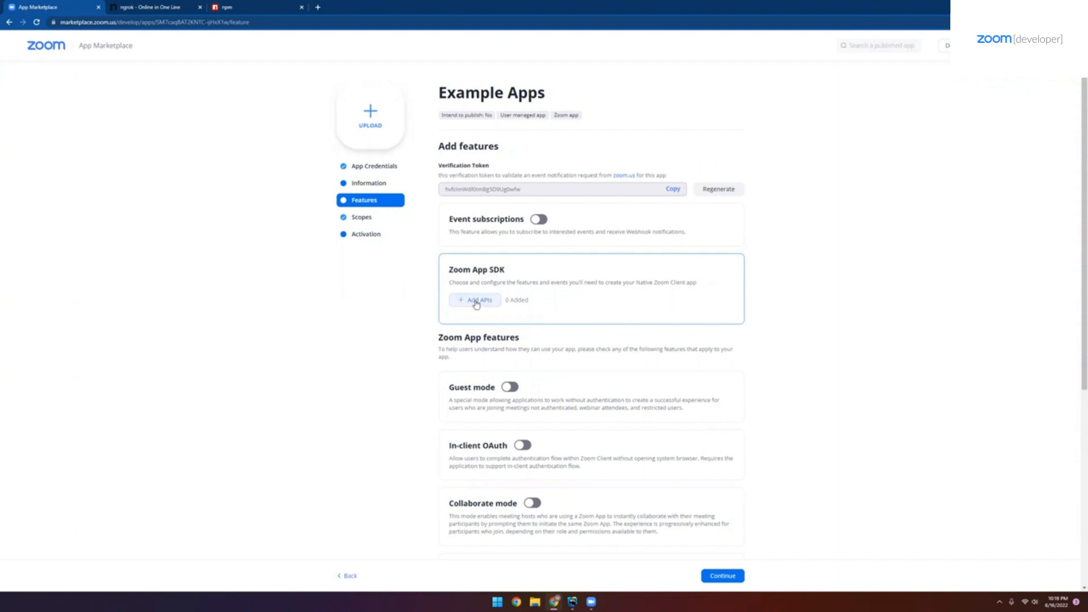
click(475, 300)
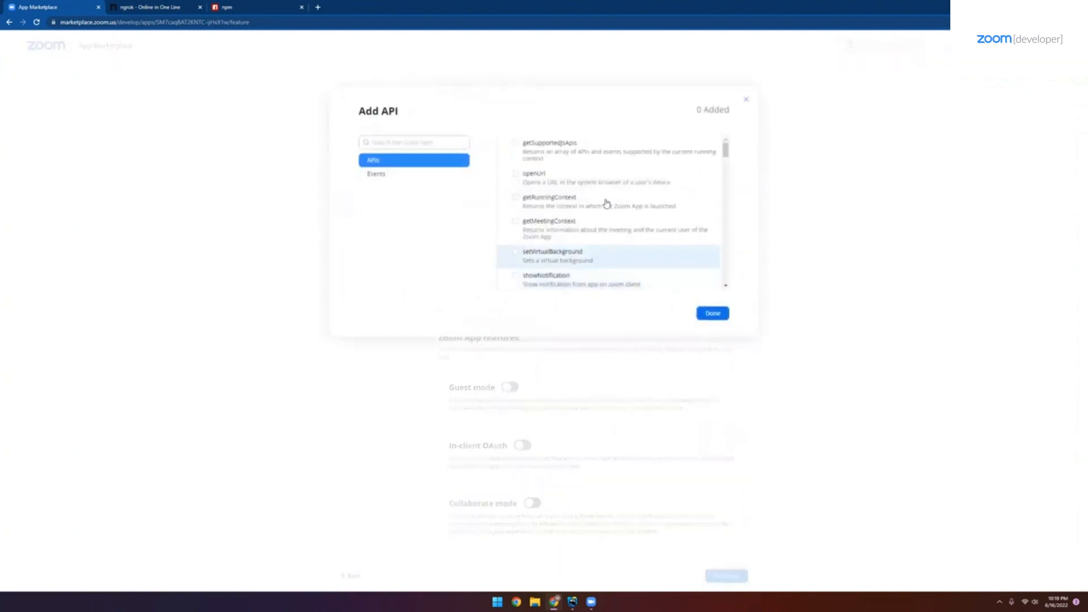
scroll(down, 3)
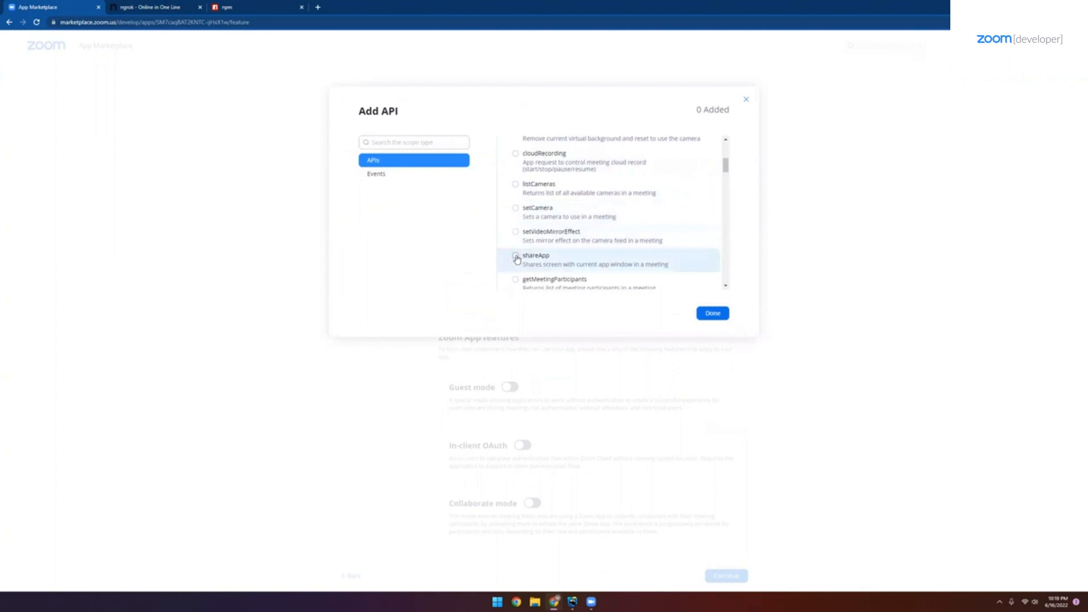
click(516, 256)
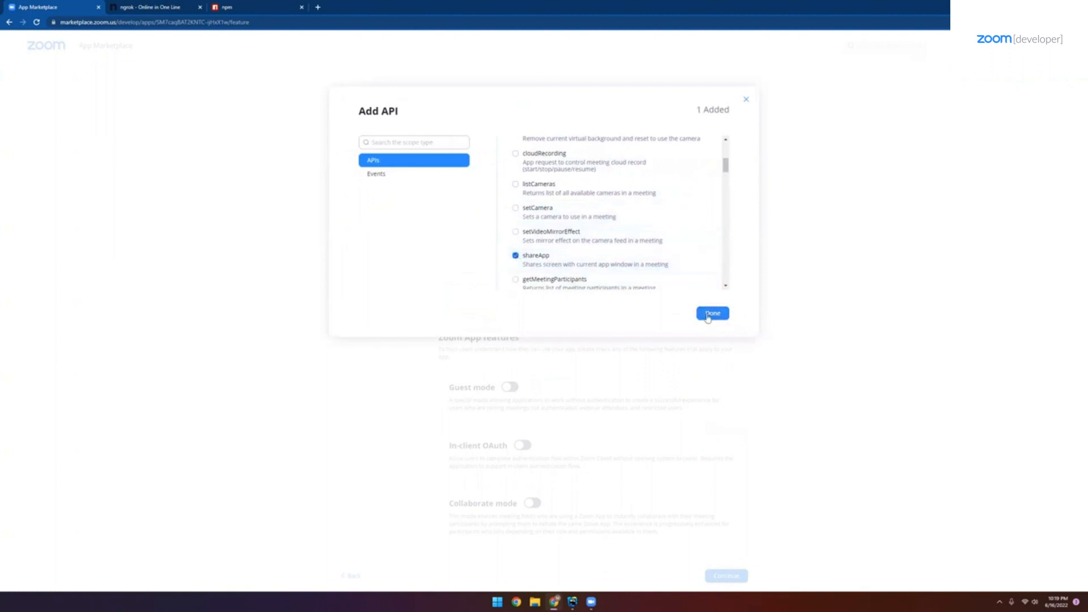
click(712, 313)
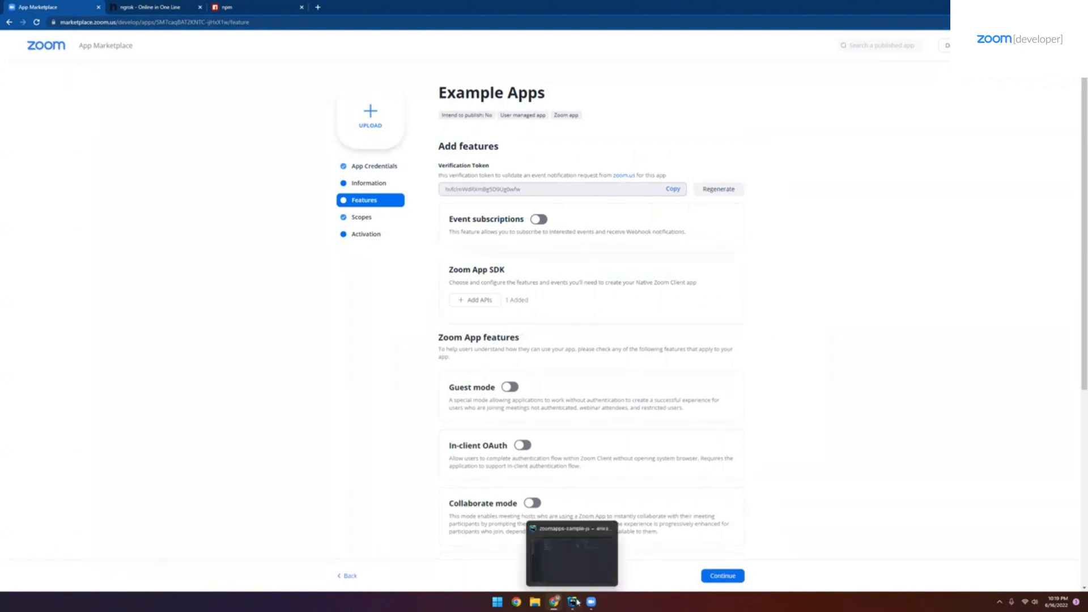
Step: Run npm install in a new WebStorm Local terminal tab
click(573, 600)
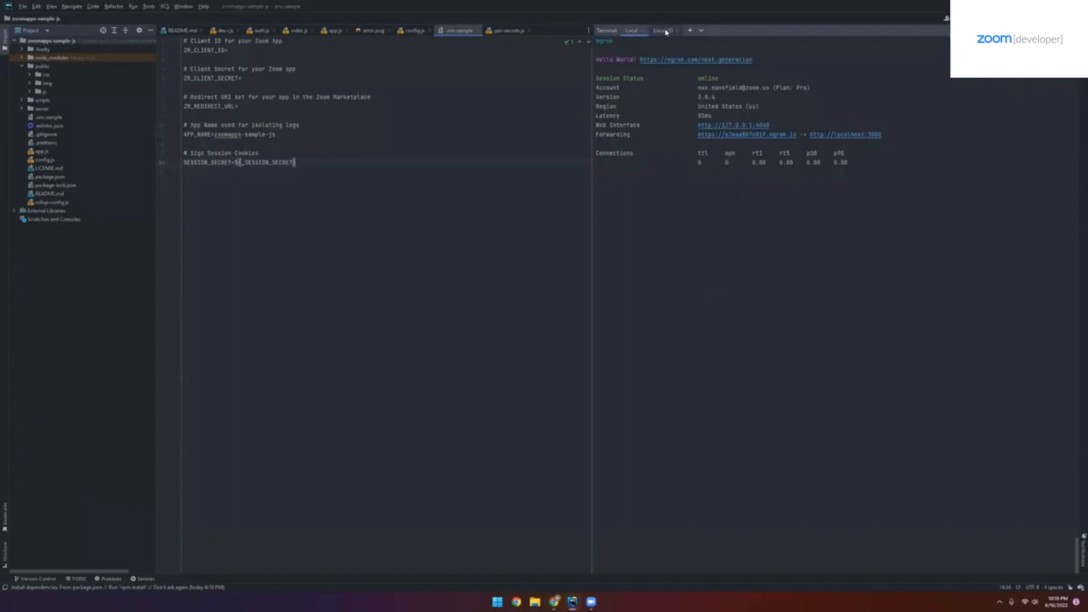
click(663, 30)
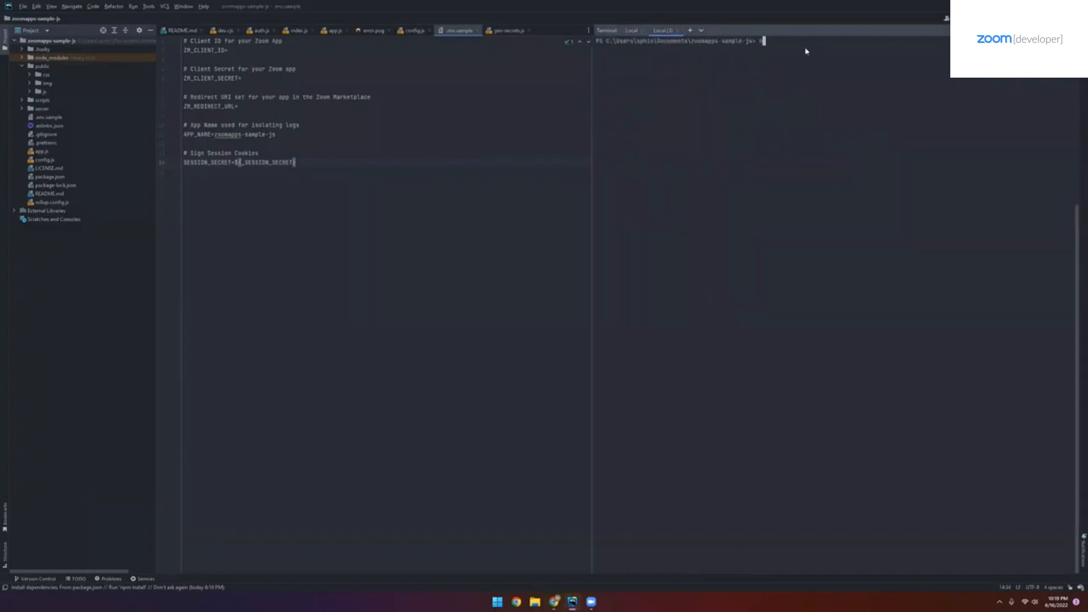
text(npm install)
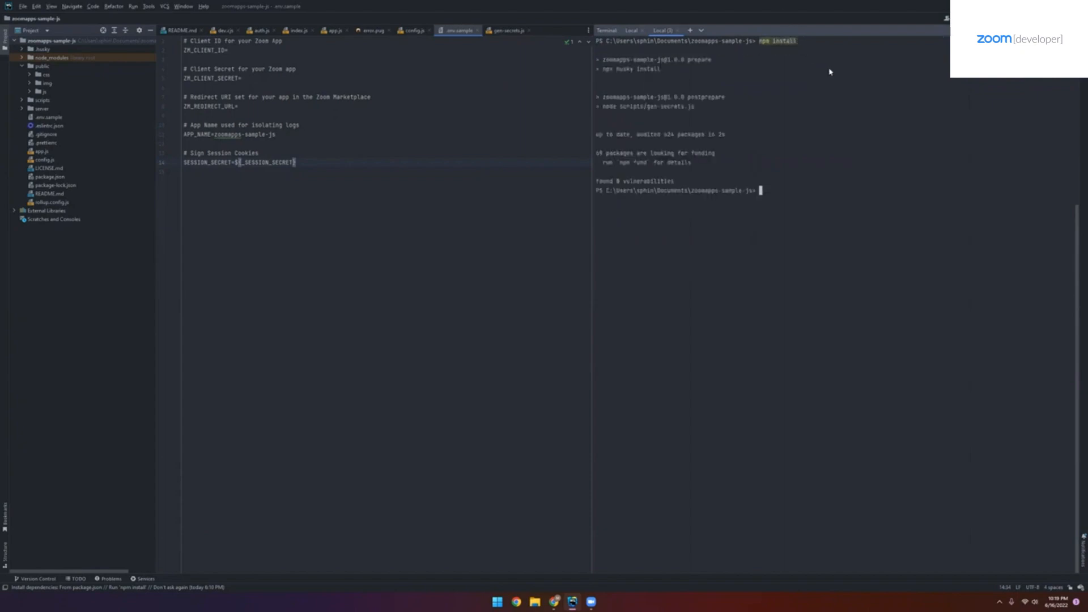
mouse_move(686, 66)
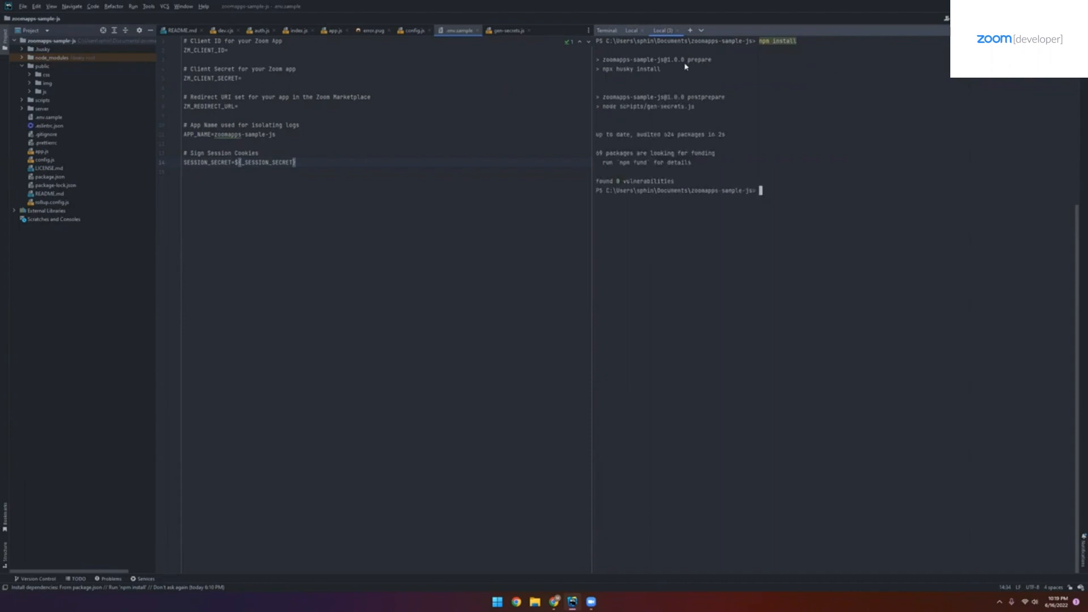
mouse_move(676, 70)
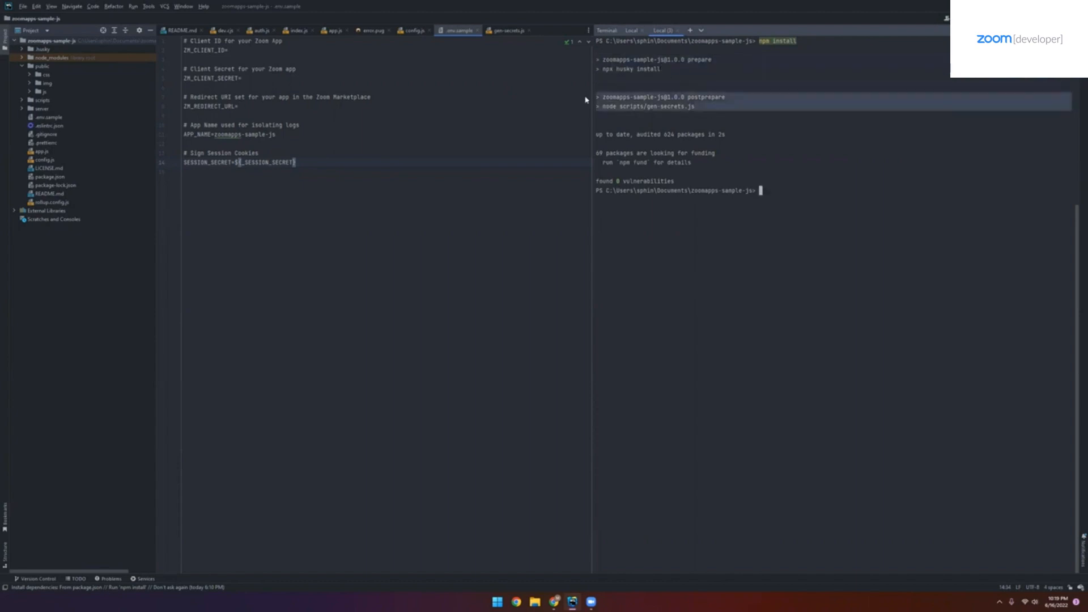
mouse_move(691, 133)
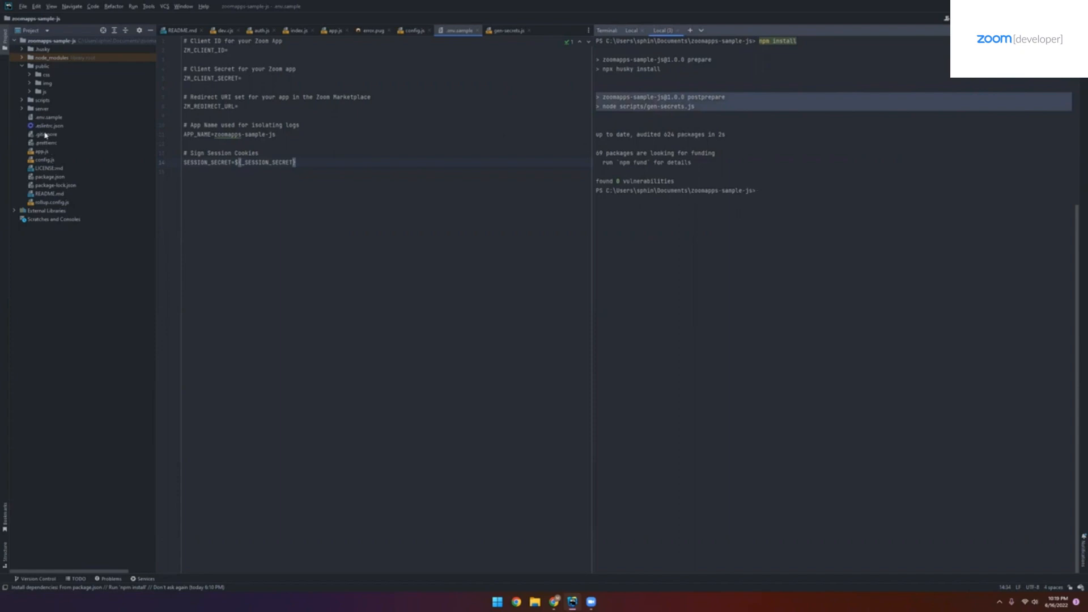
click(44, 125)
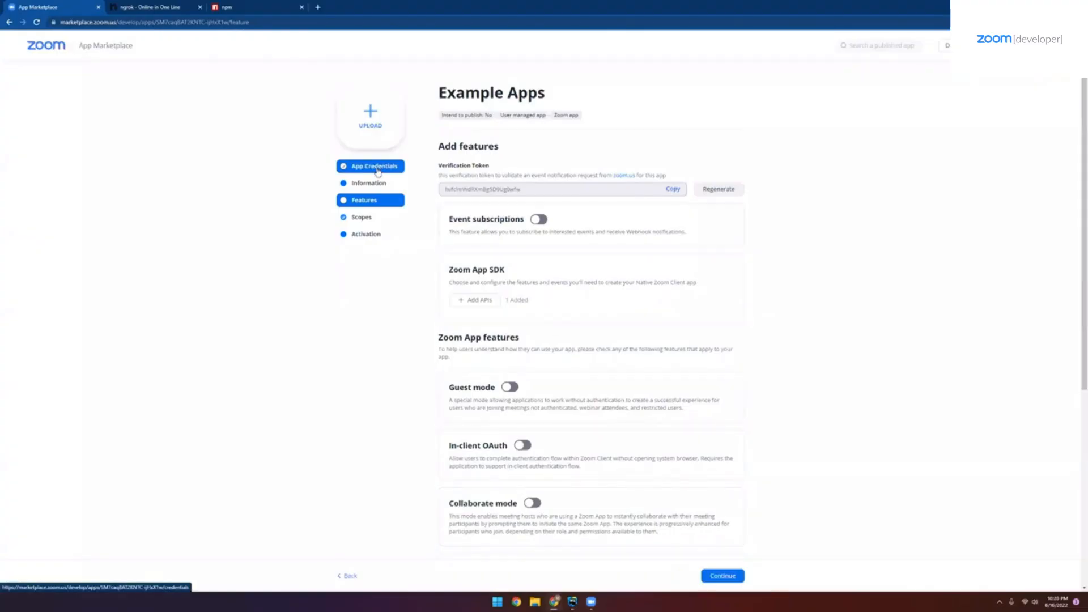
click(371, 166)
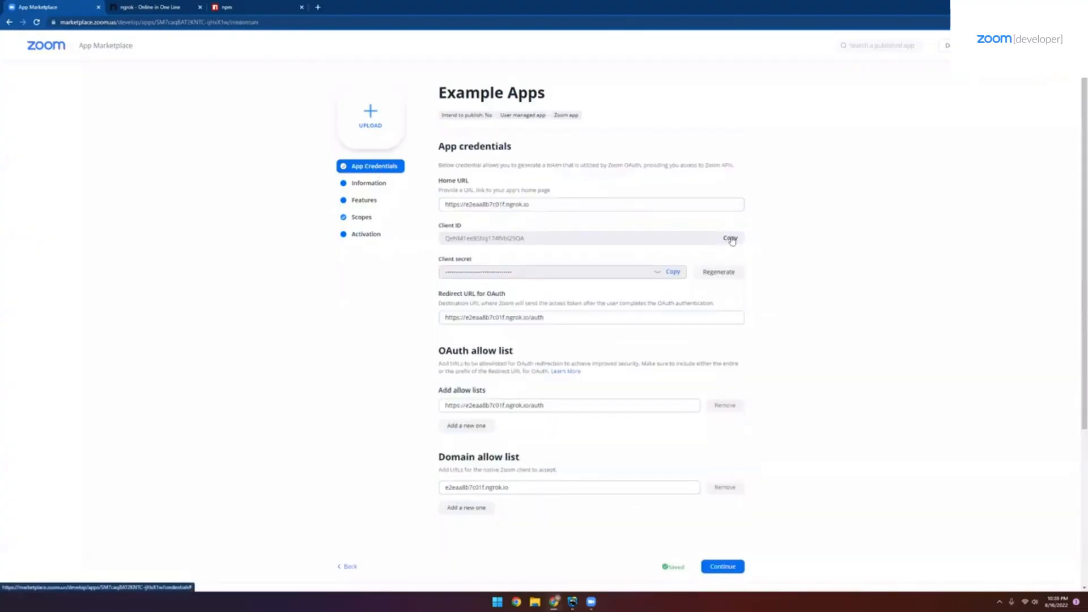
click(730, 239)
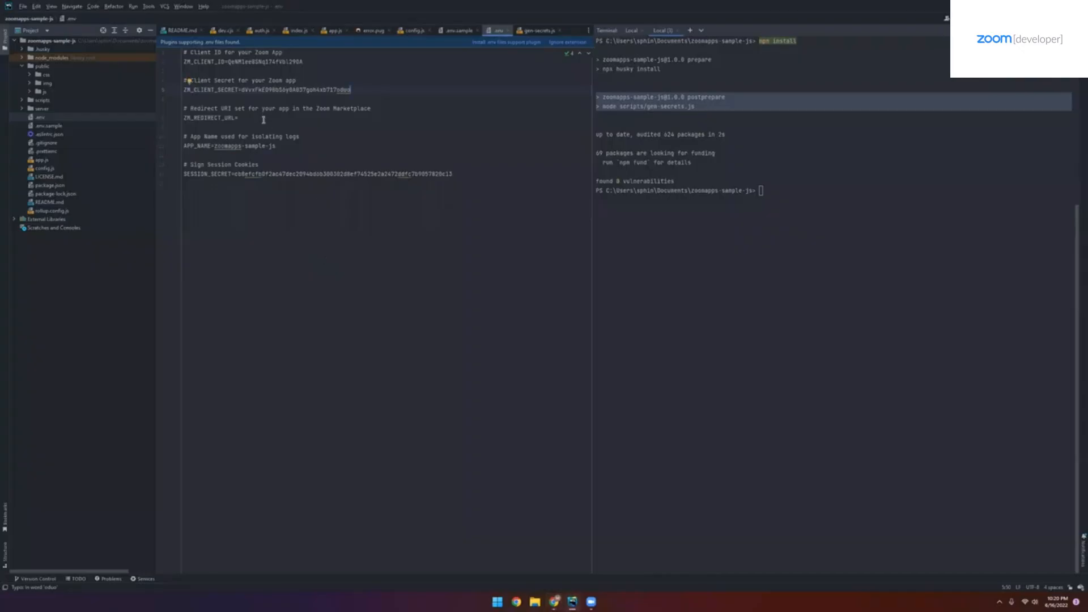
text(https://e2eaa8b7c01f.ngrok.io/auth)
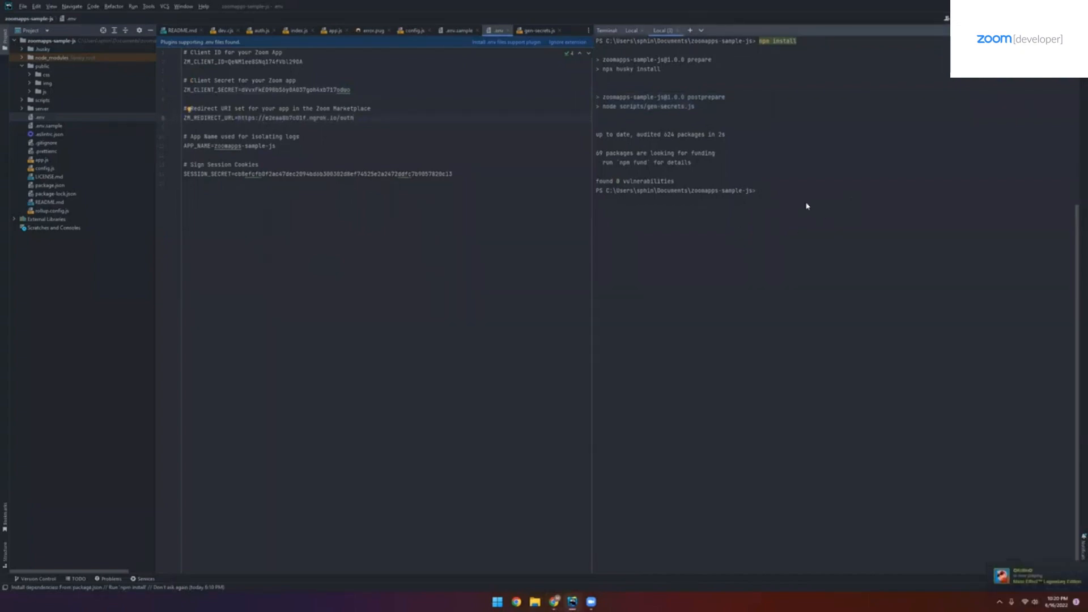
Step: Run 'npm run dev' in the WebStorm terminal to serve the app on localhost:3000
text(npm run d)
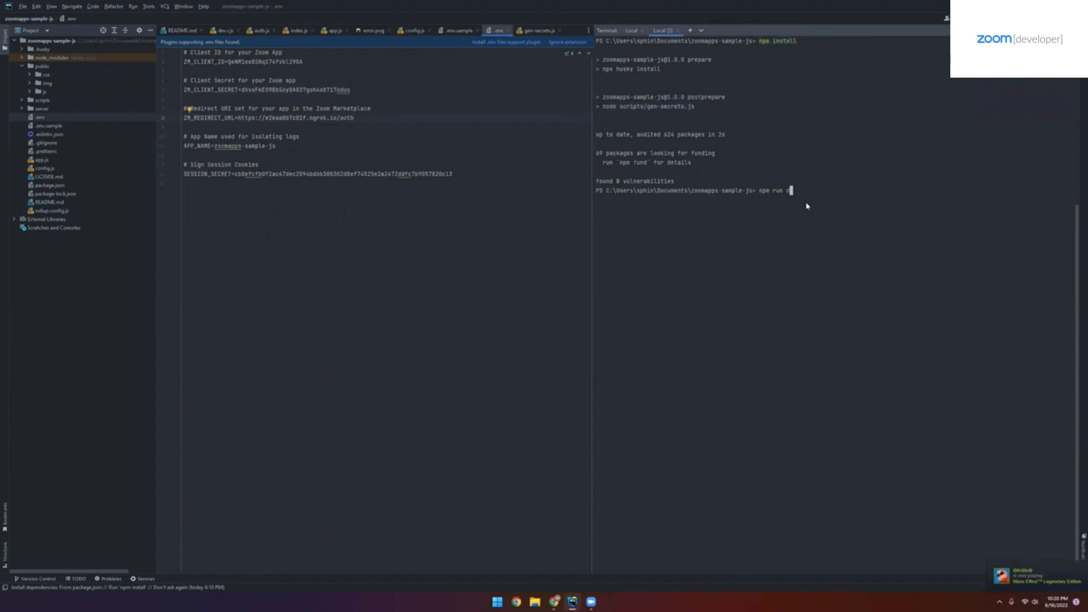
text(dev)
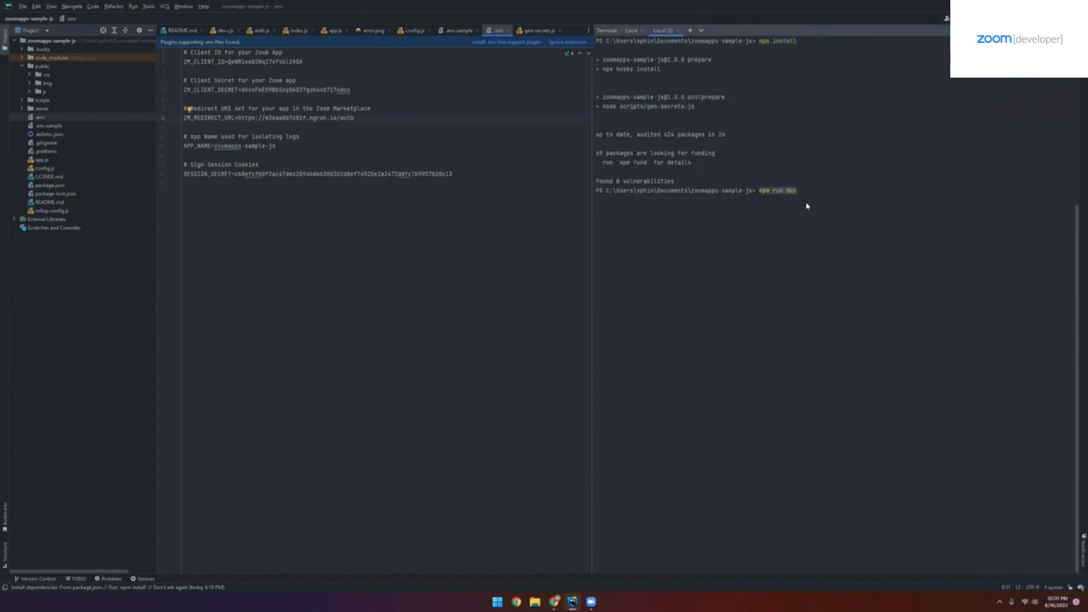
key(Enter)
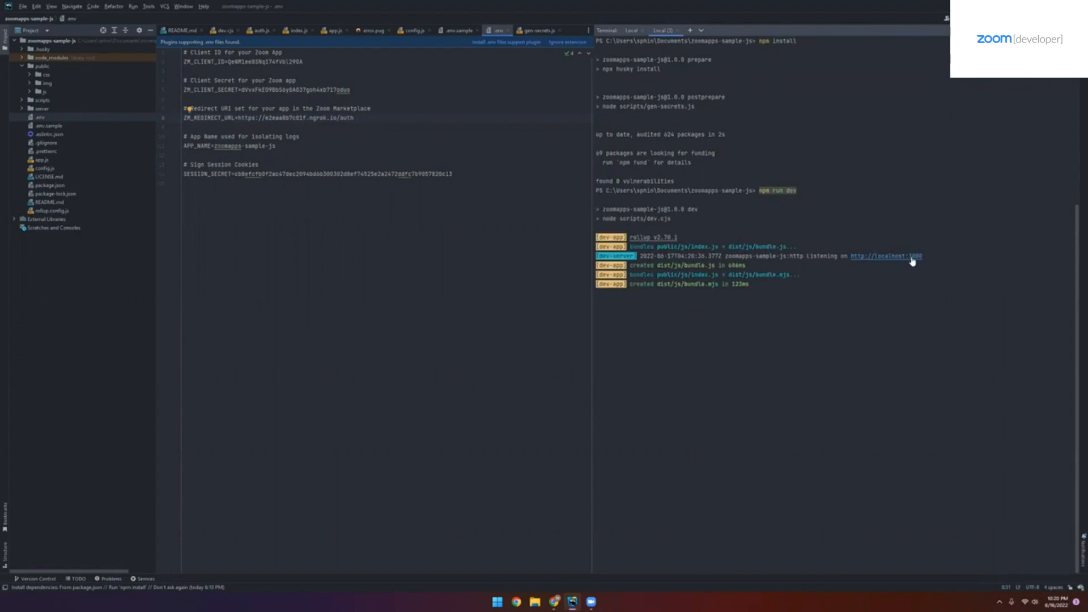
mouse_move(933, 258)
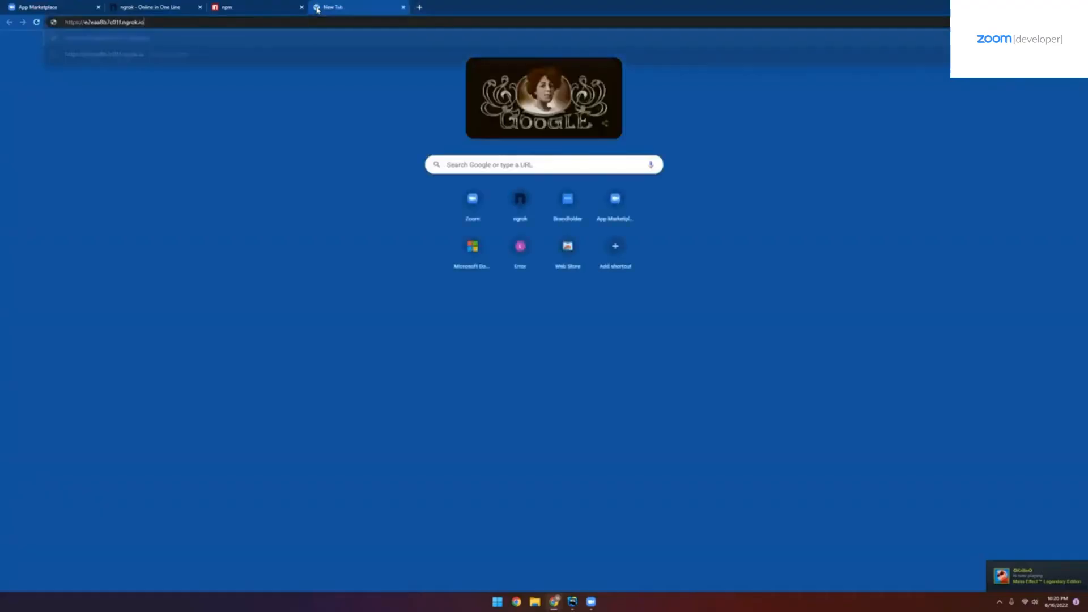
Step: Load e2eaa8b7c01f.ngrok.io and bypass the unsafe-site warning to reach Hello Browser
key(Enter)
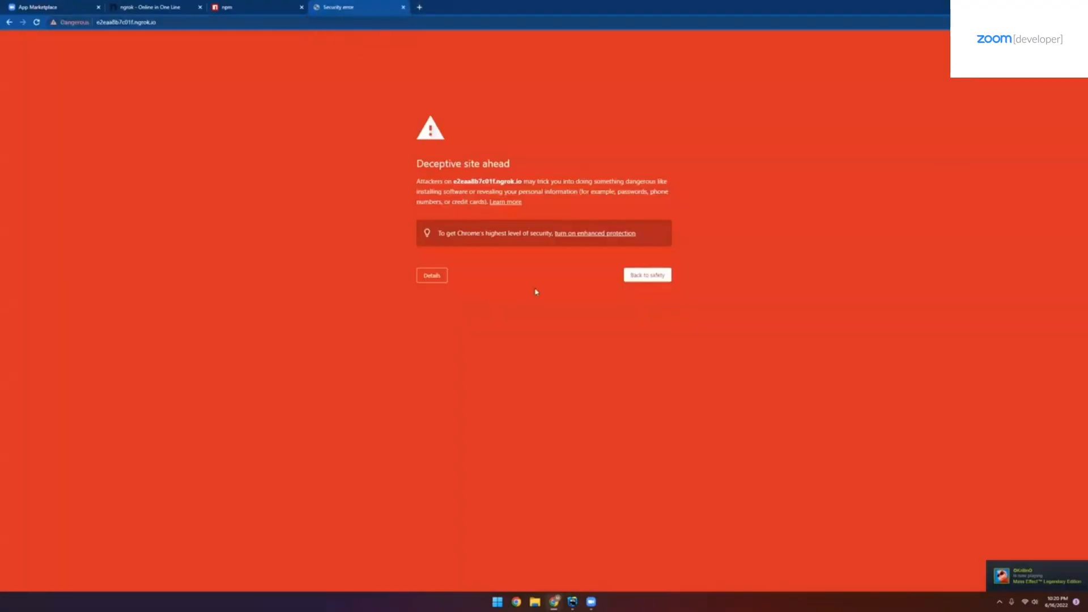
click(432, 275)
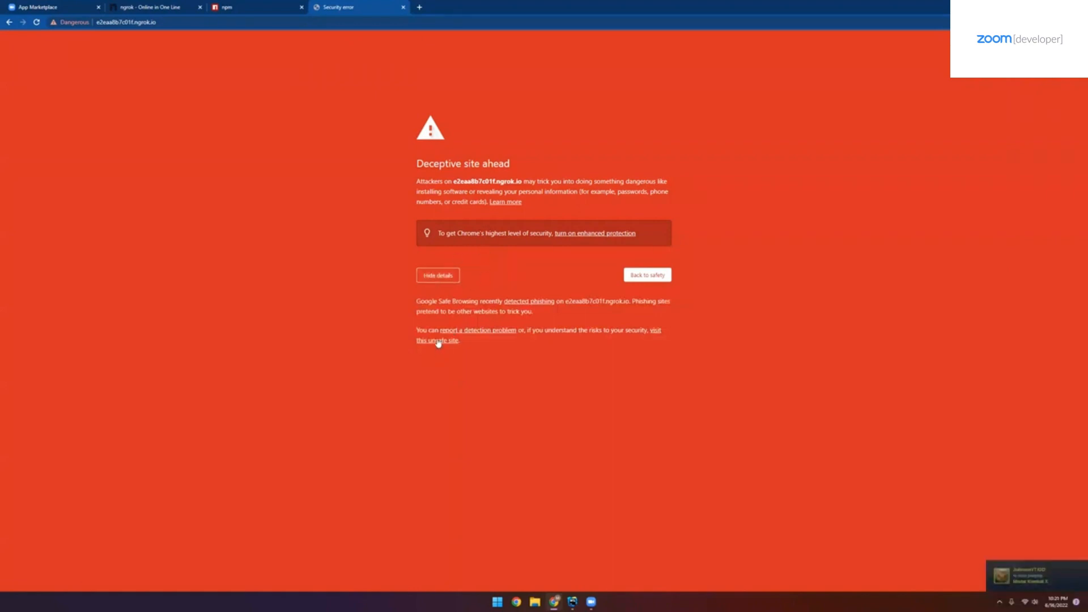
mouse_move(439, 346)
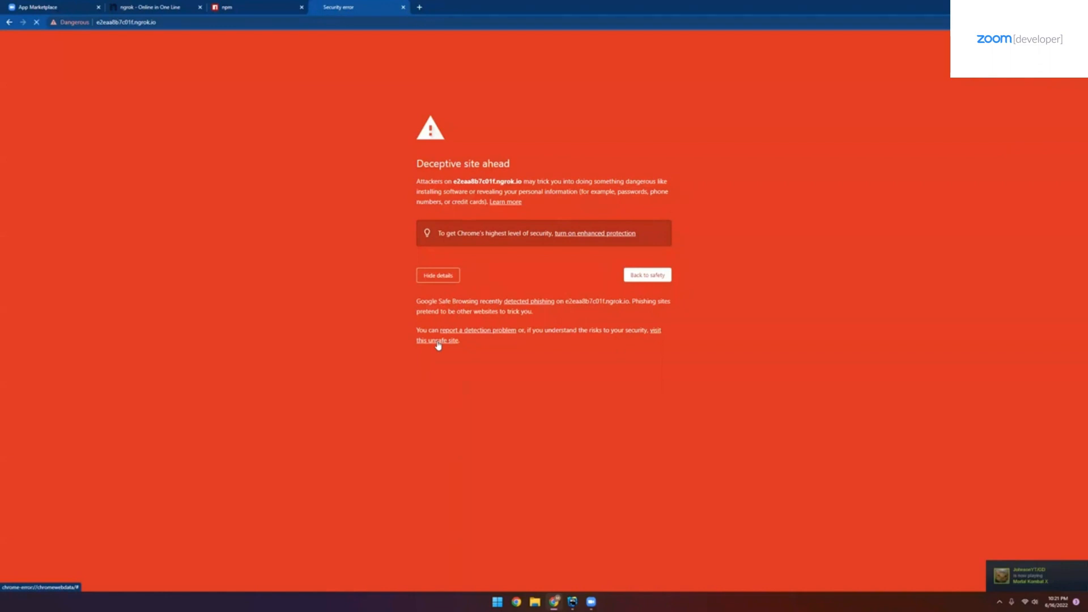
click(436, 340)
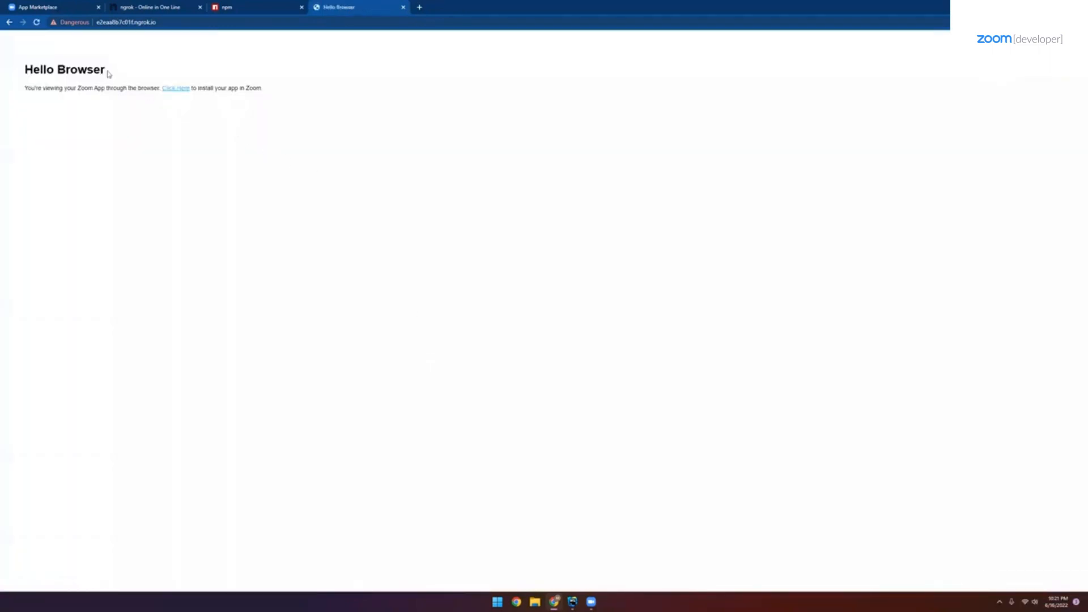
mouse_move(97, 94)
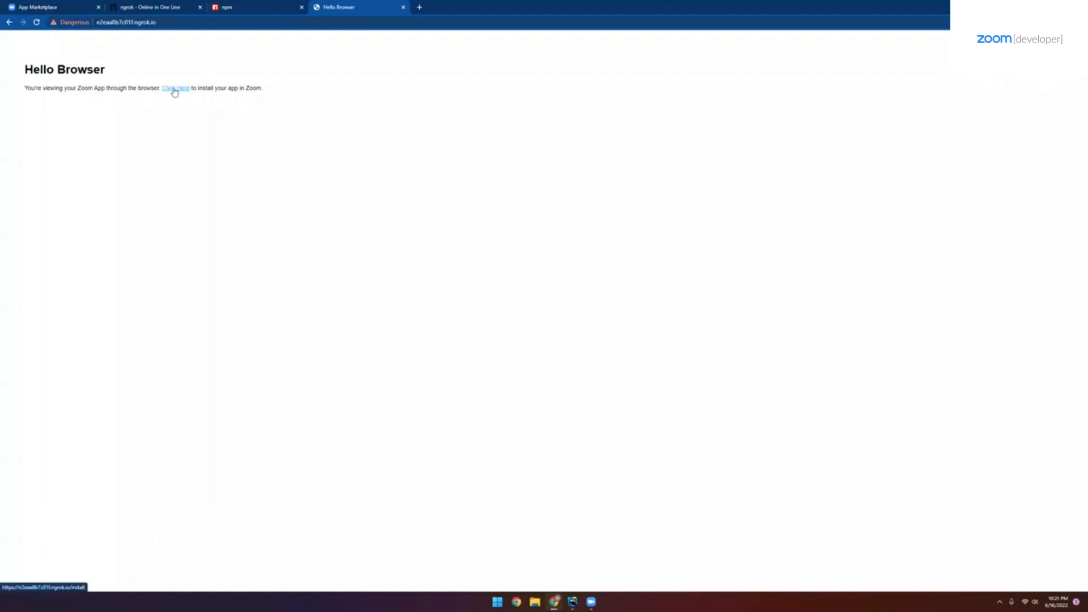
Step: Follow the 'Click here' install link through Zoom OAuth to the Launch Zoom page
click(177, 89)
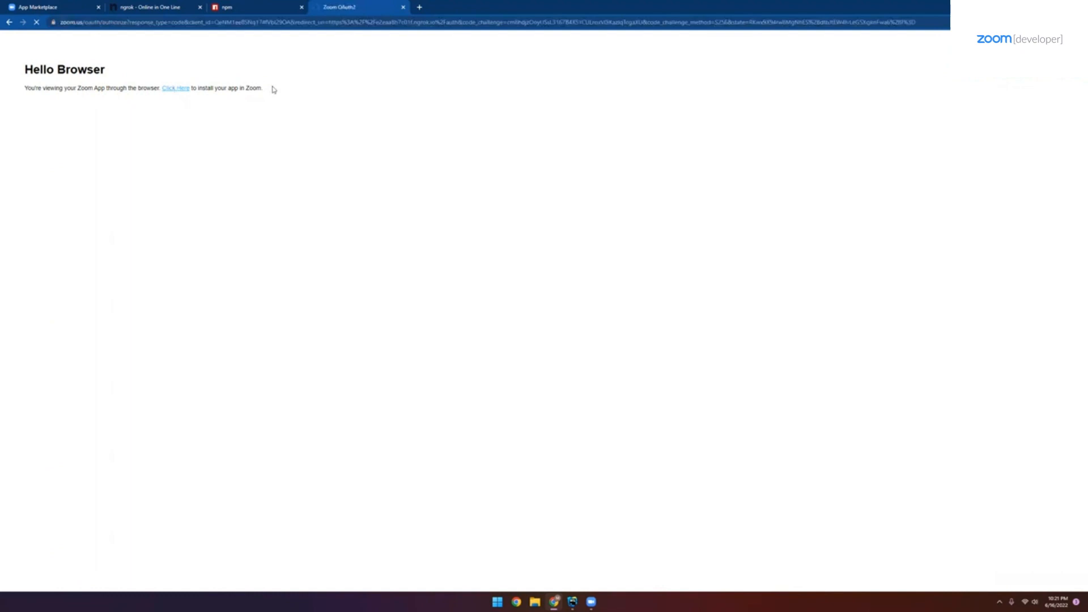
click(175, 88)
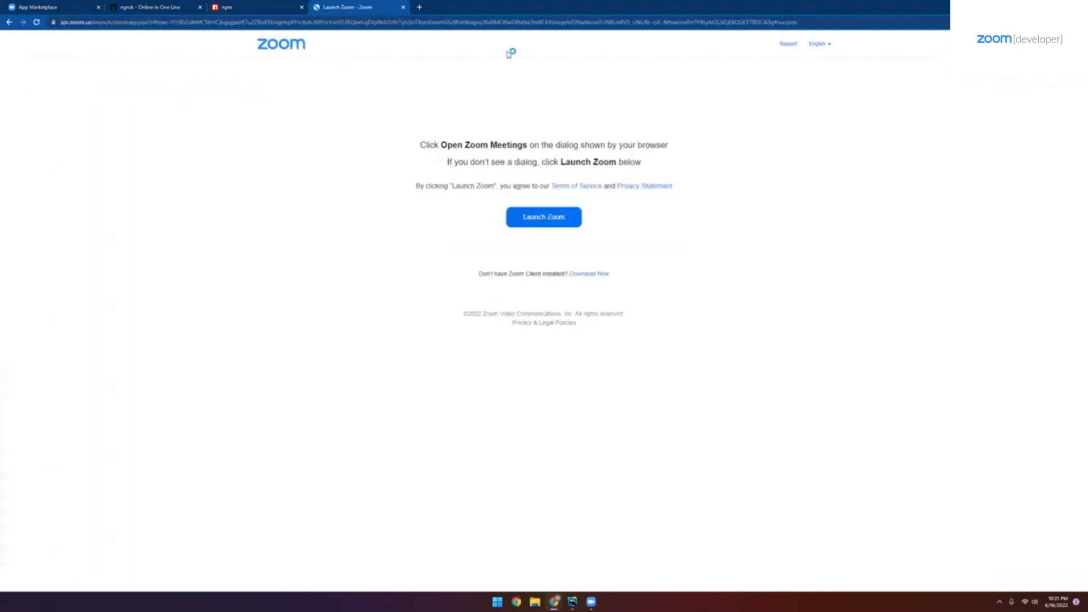